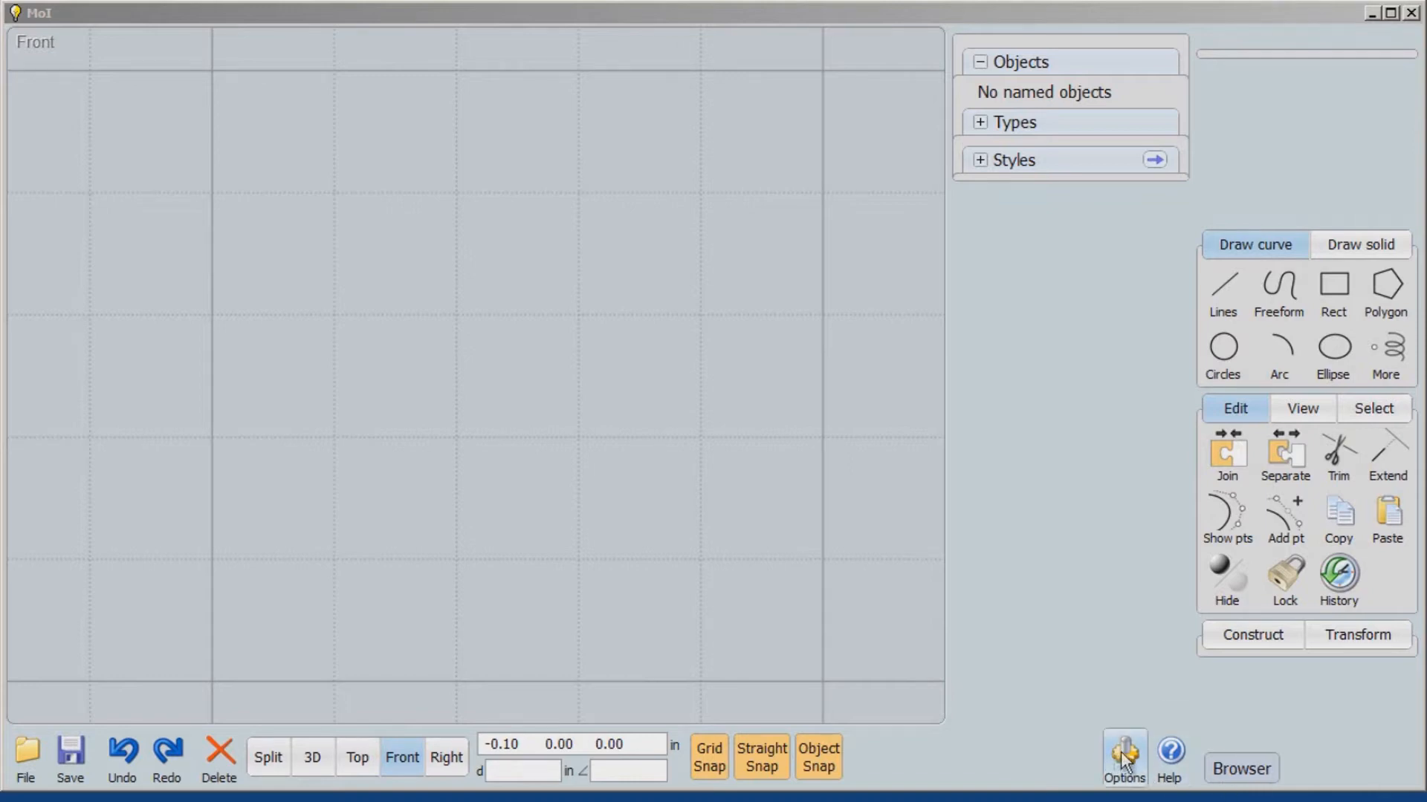
# - Open the grid options, showing a 0.01 in grid size, 0.05 in snap and 150 sections
pyautogui.click(1123, 755)
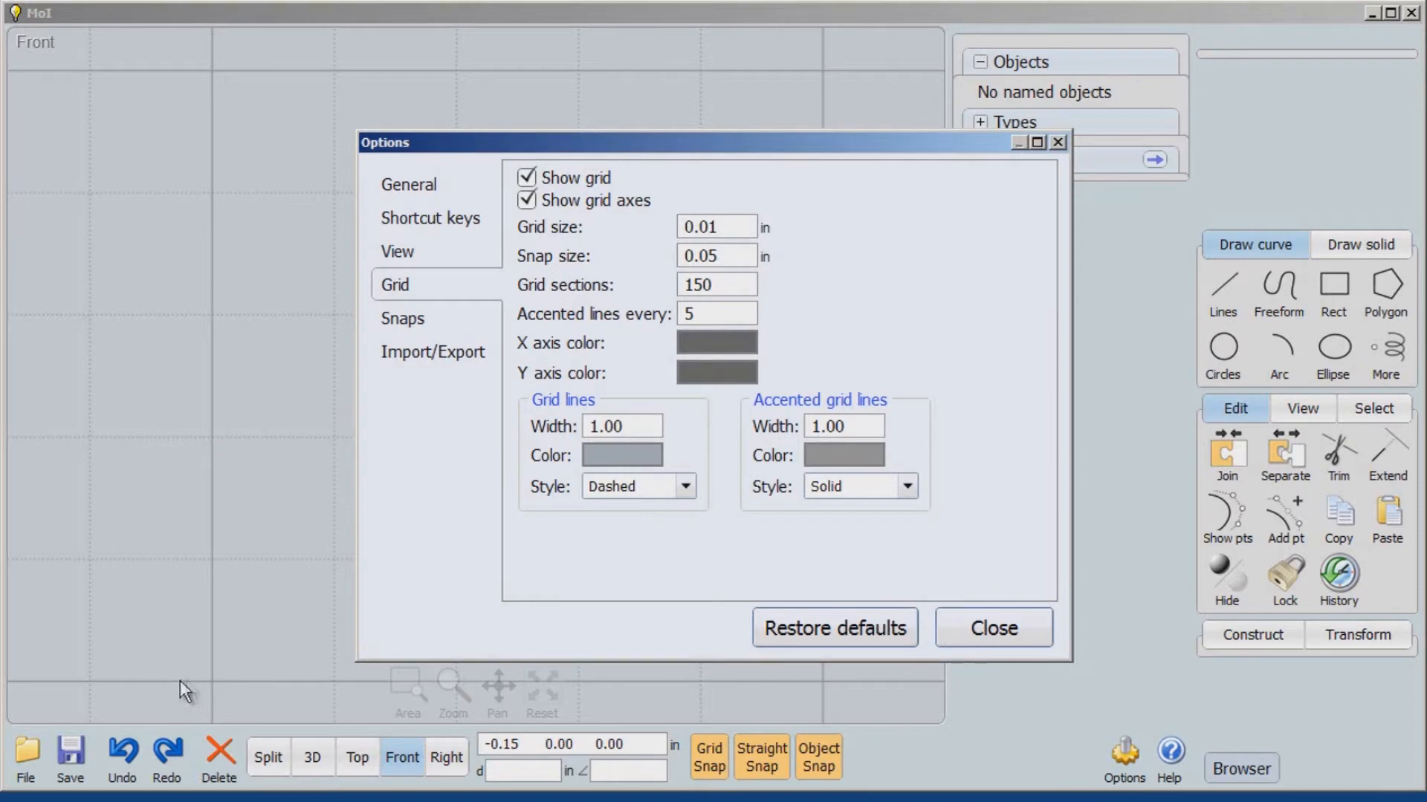
pyautogui.moveTo(214, 696)
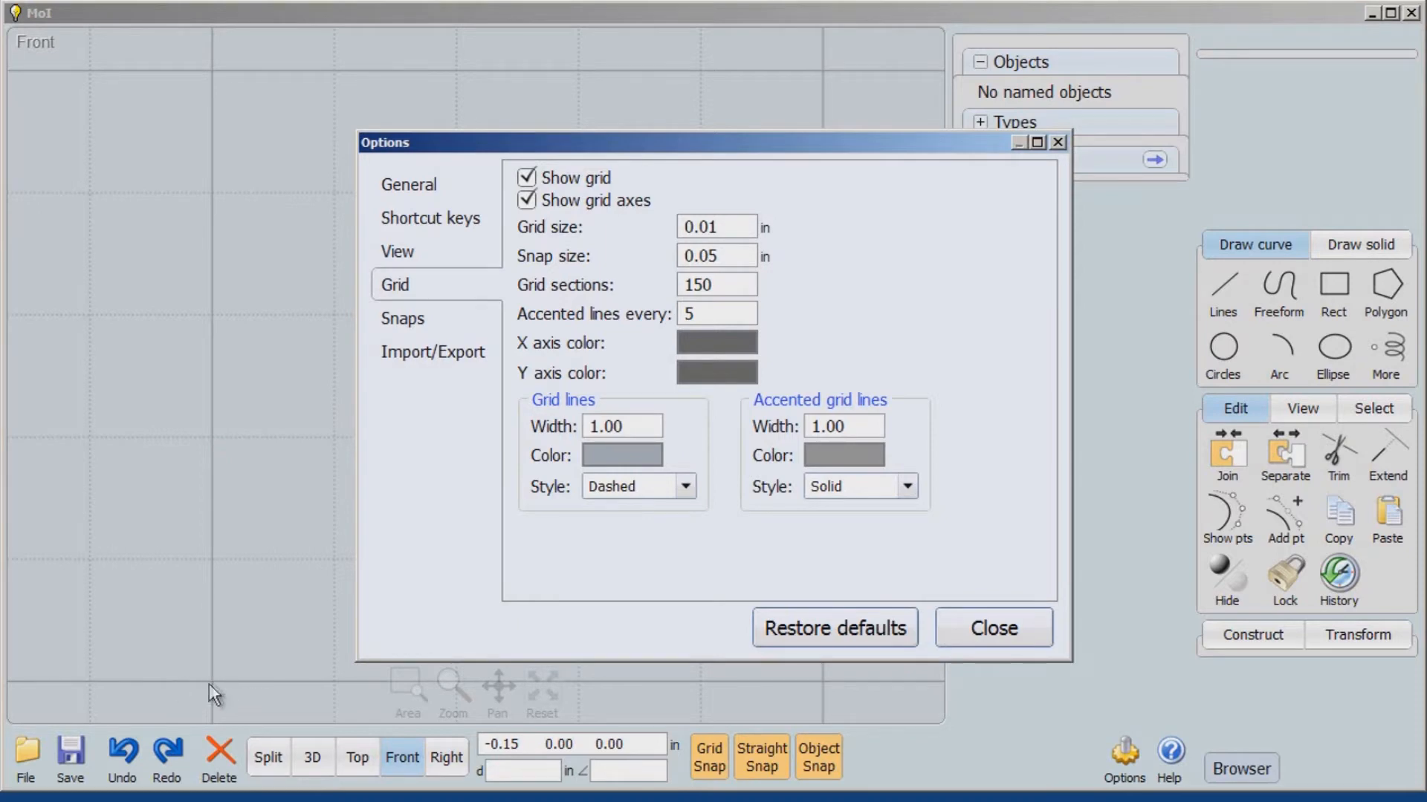
pyautogui.moveTo(224, 329)
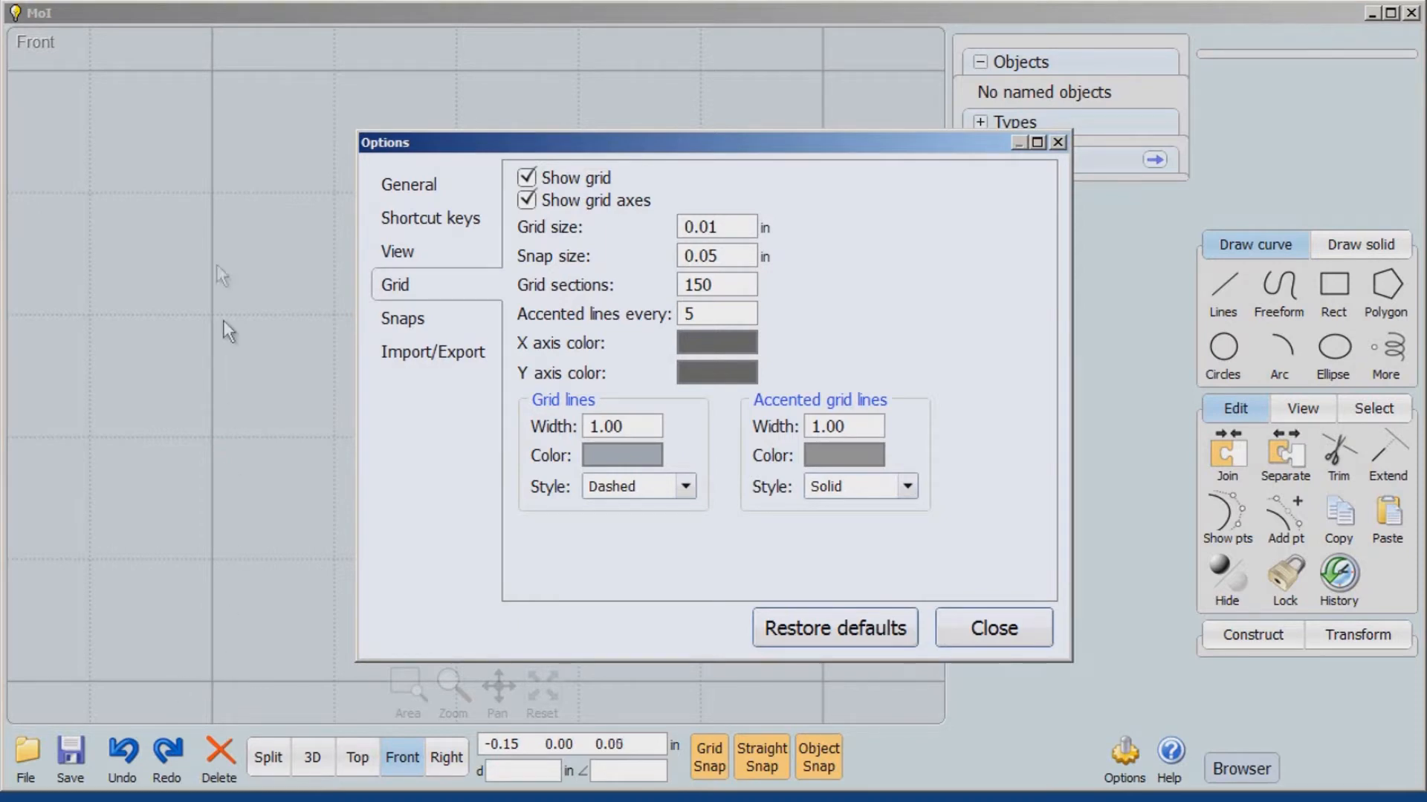
pyautogui.moveTo(211, 698)
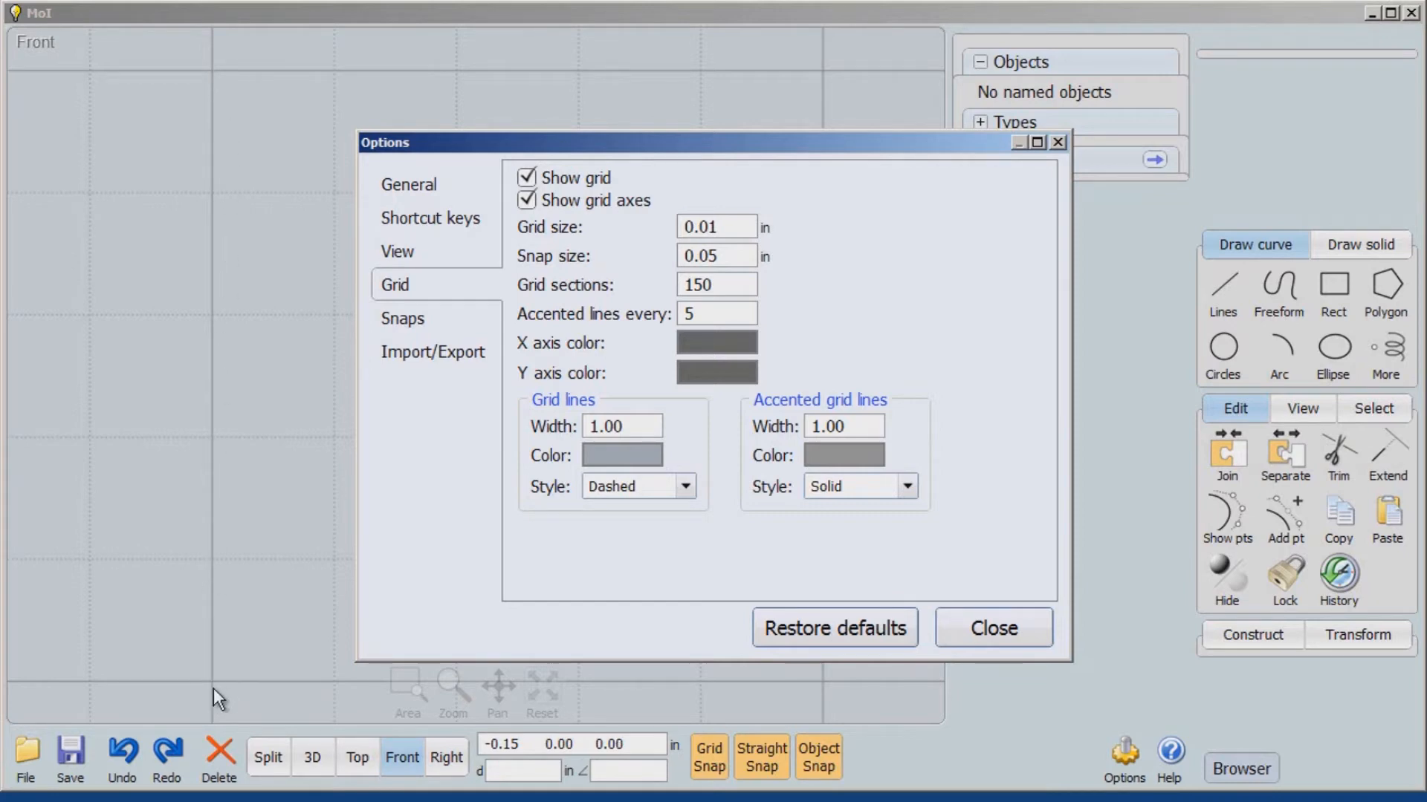
# - Close Options, draw a vertical line, and rotate a copy down-right from its top end
pyautogui.click(992, 628)
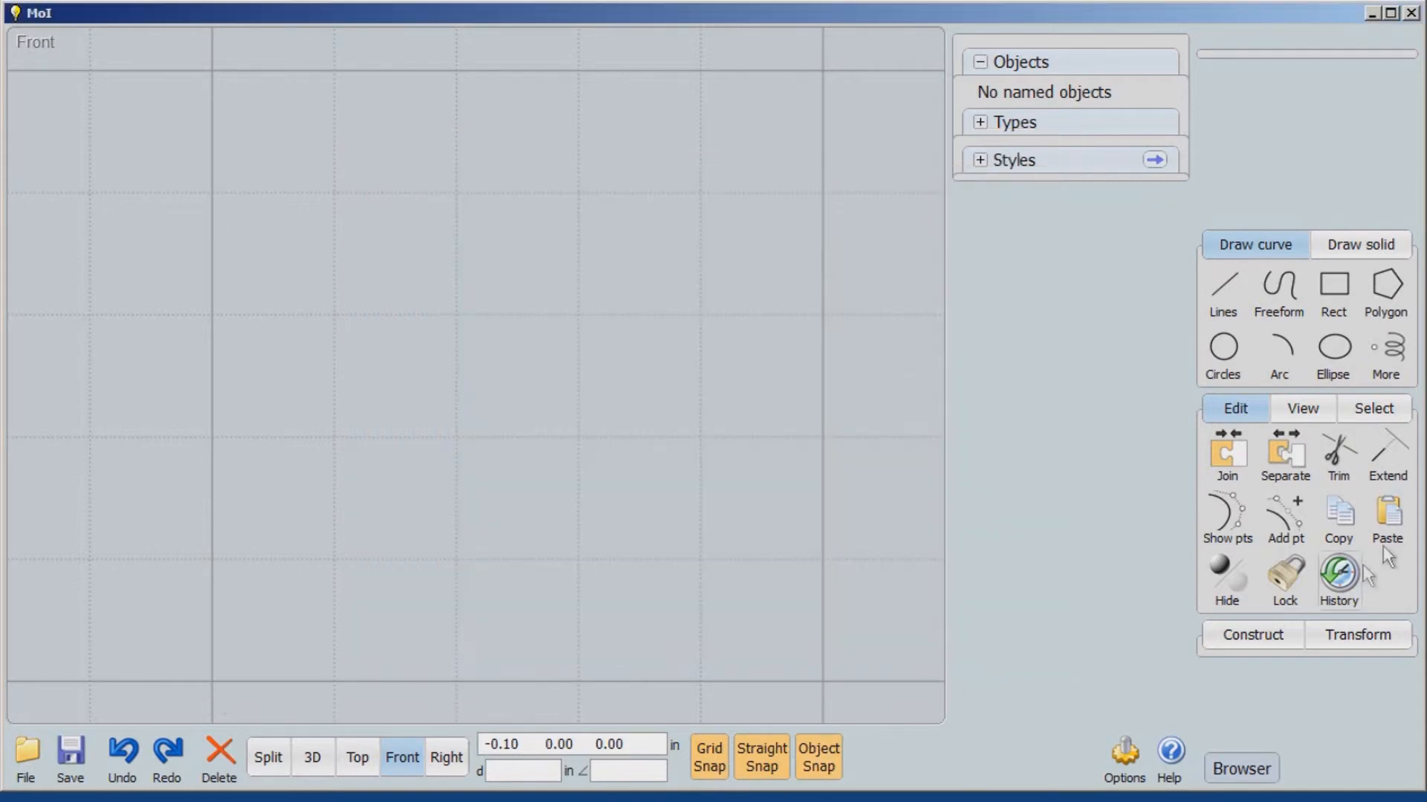
pyautogui.moveTo(842, 514)
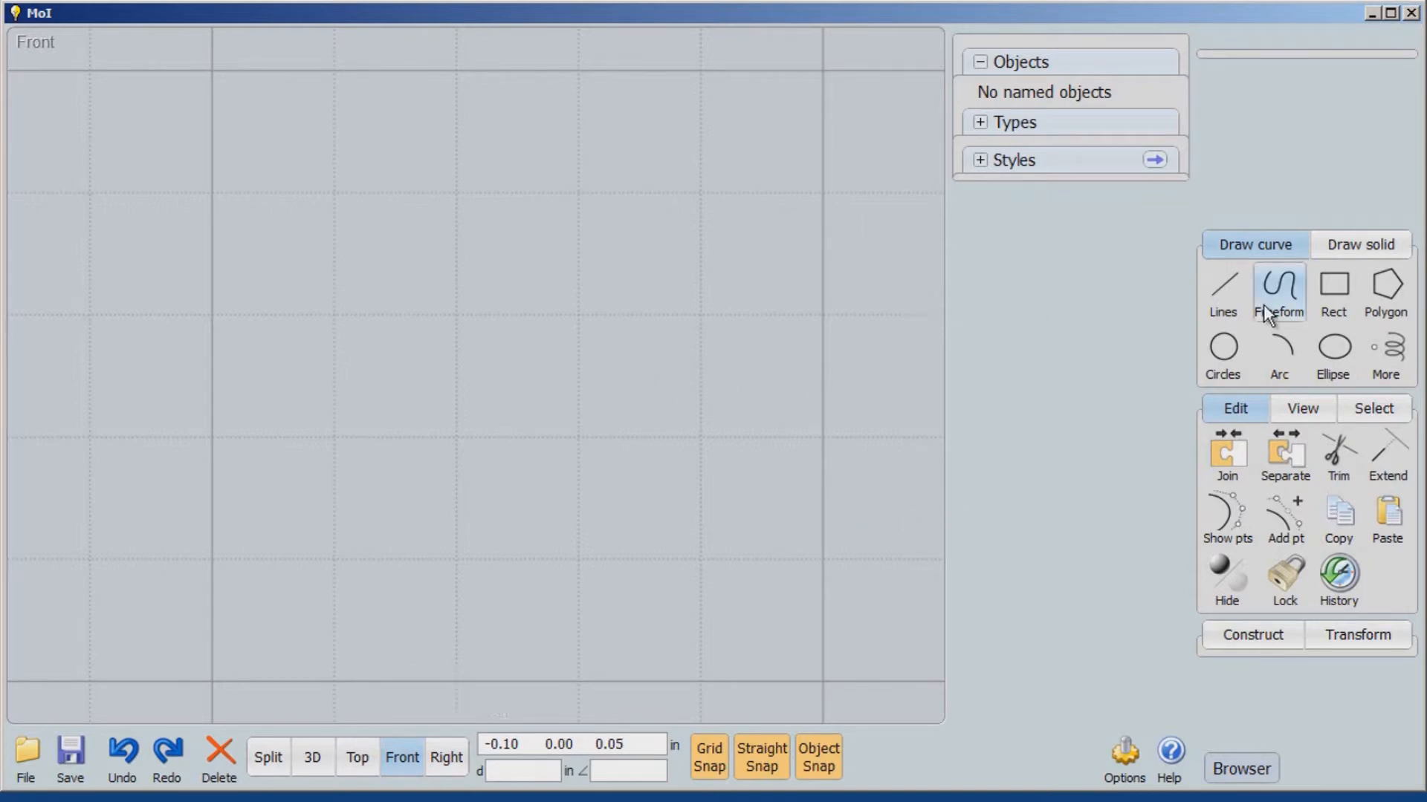
pyautogui.click(1223, 291)
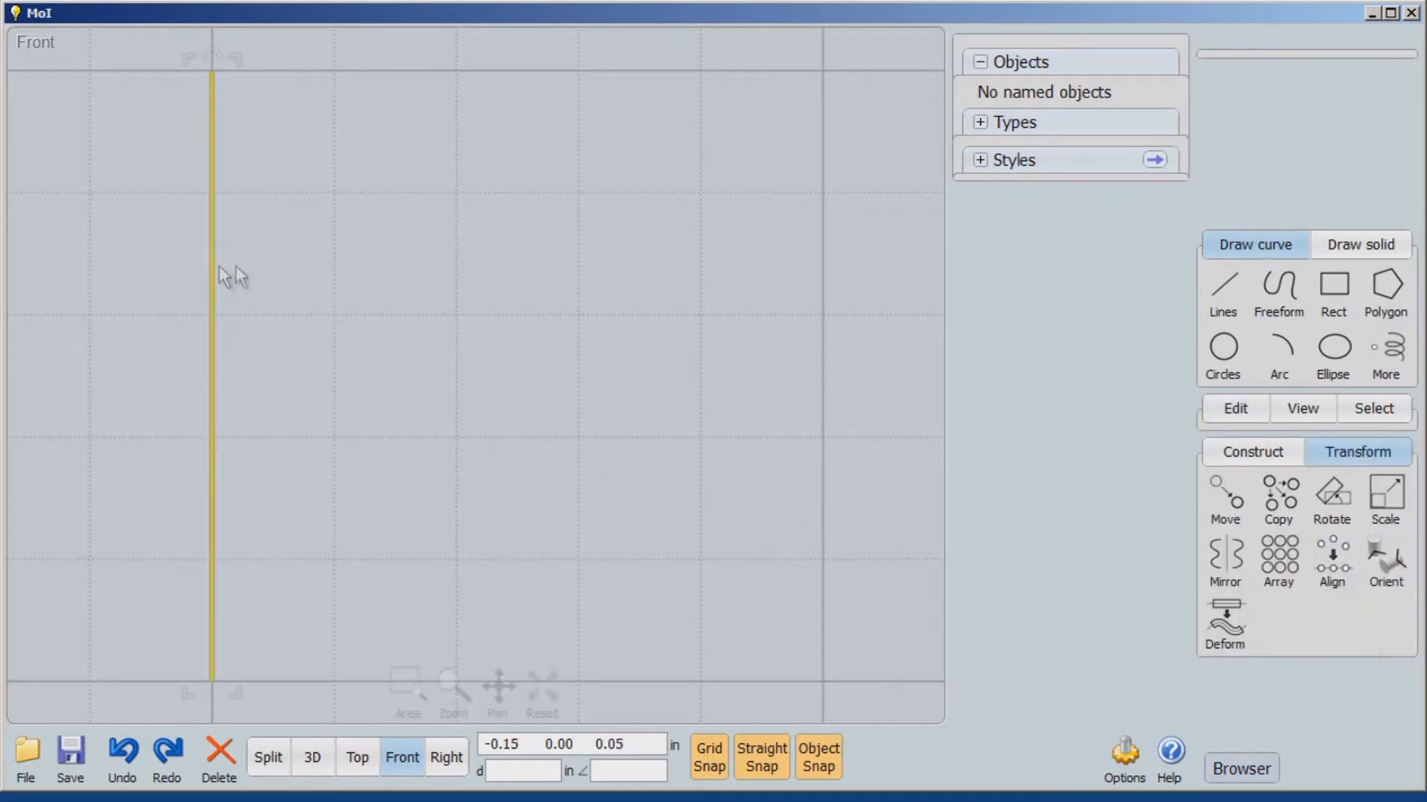
pyautogui.click(1330, 500)
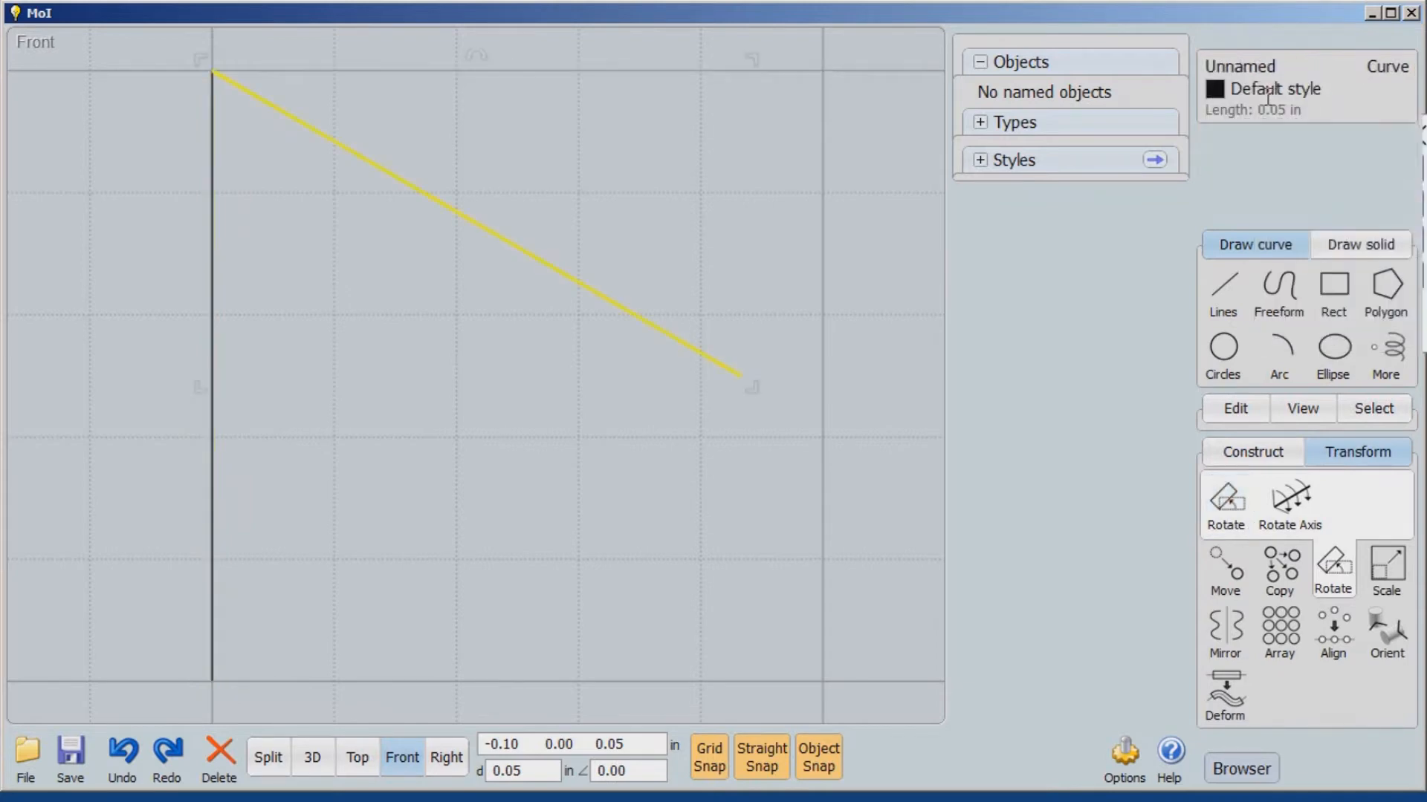
pyautogui.click(535, 414)
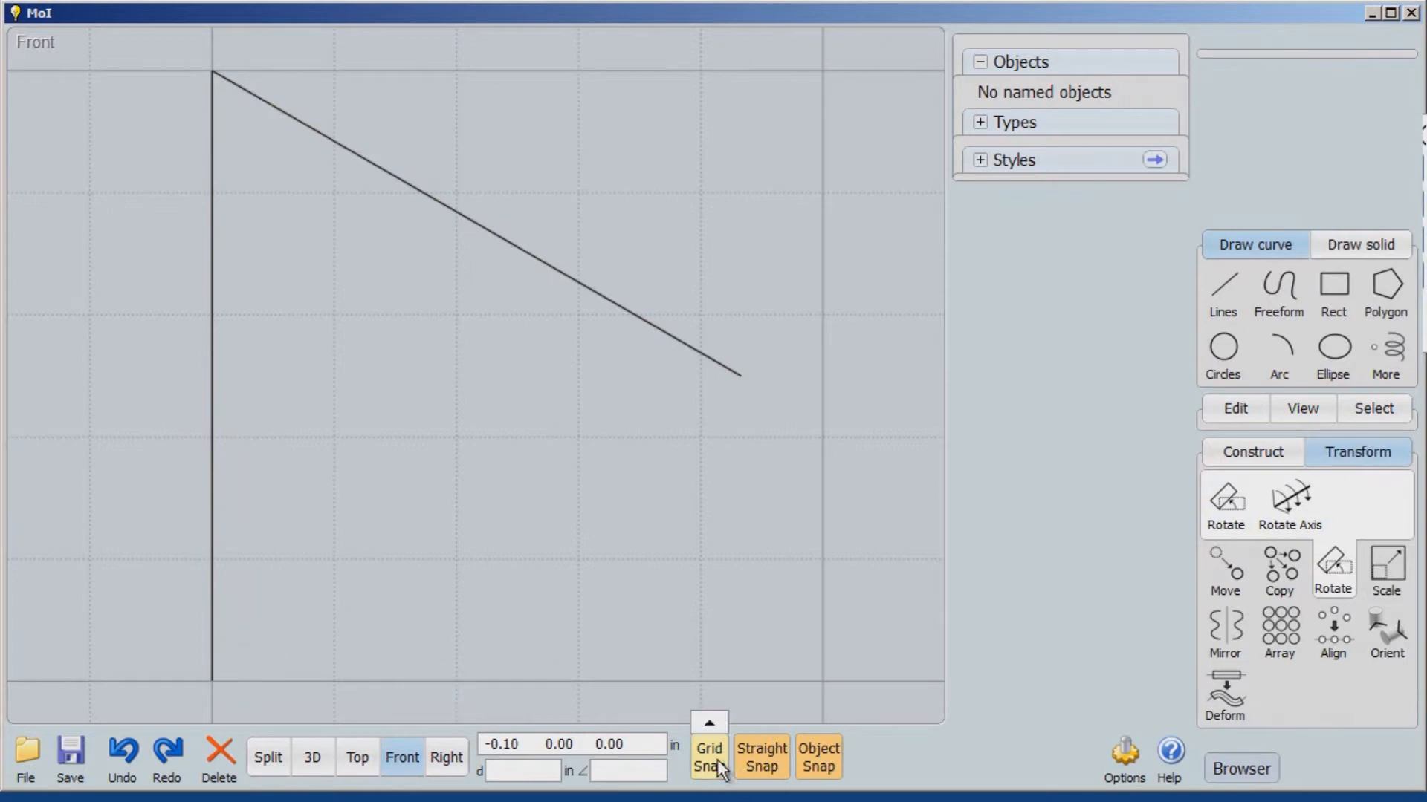
# - Disable grid snap, draw the lower side to the tip, and join all three sides
pyautogui.click(708, 756)
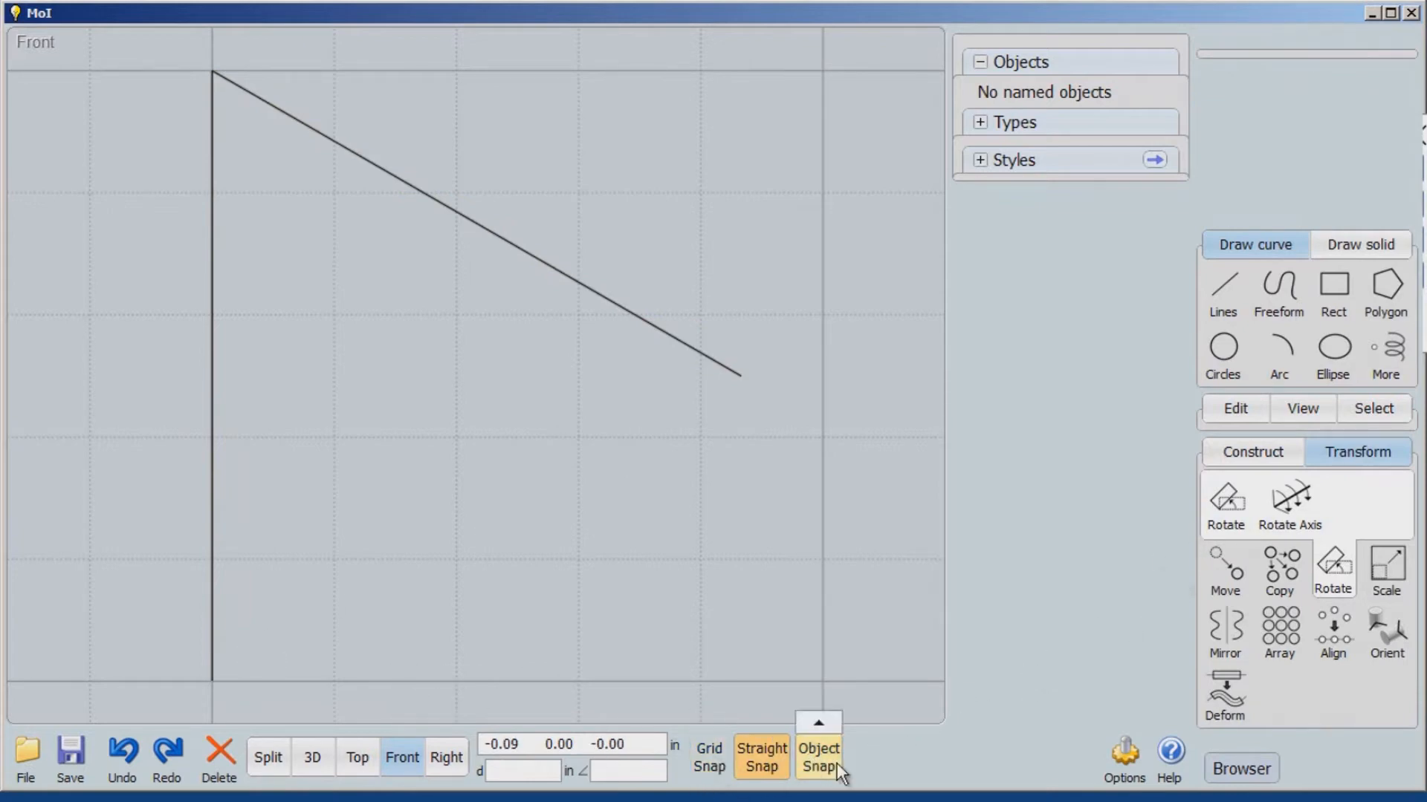
pyautogui.click(1223, 292)
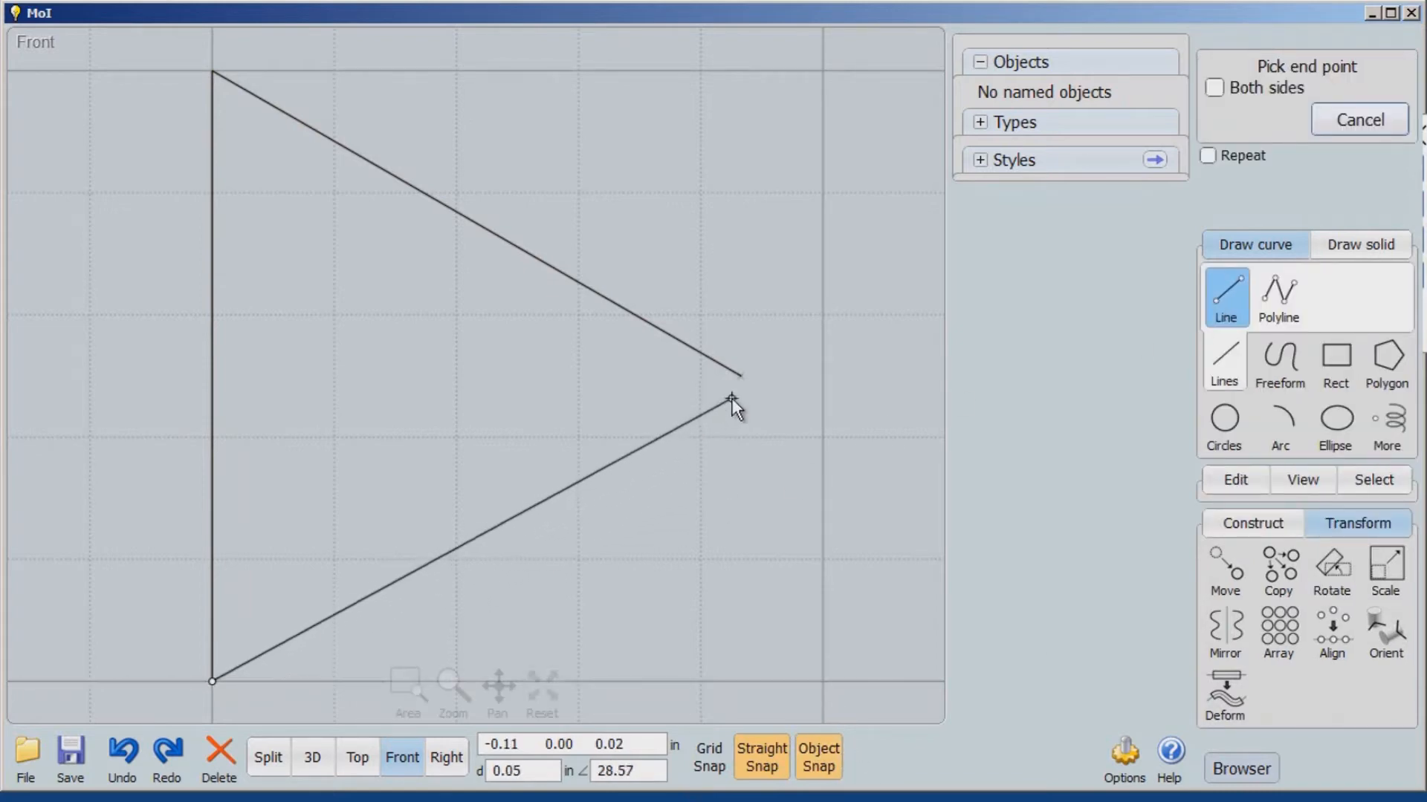
pyautogui.click(734, 401)
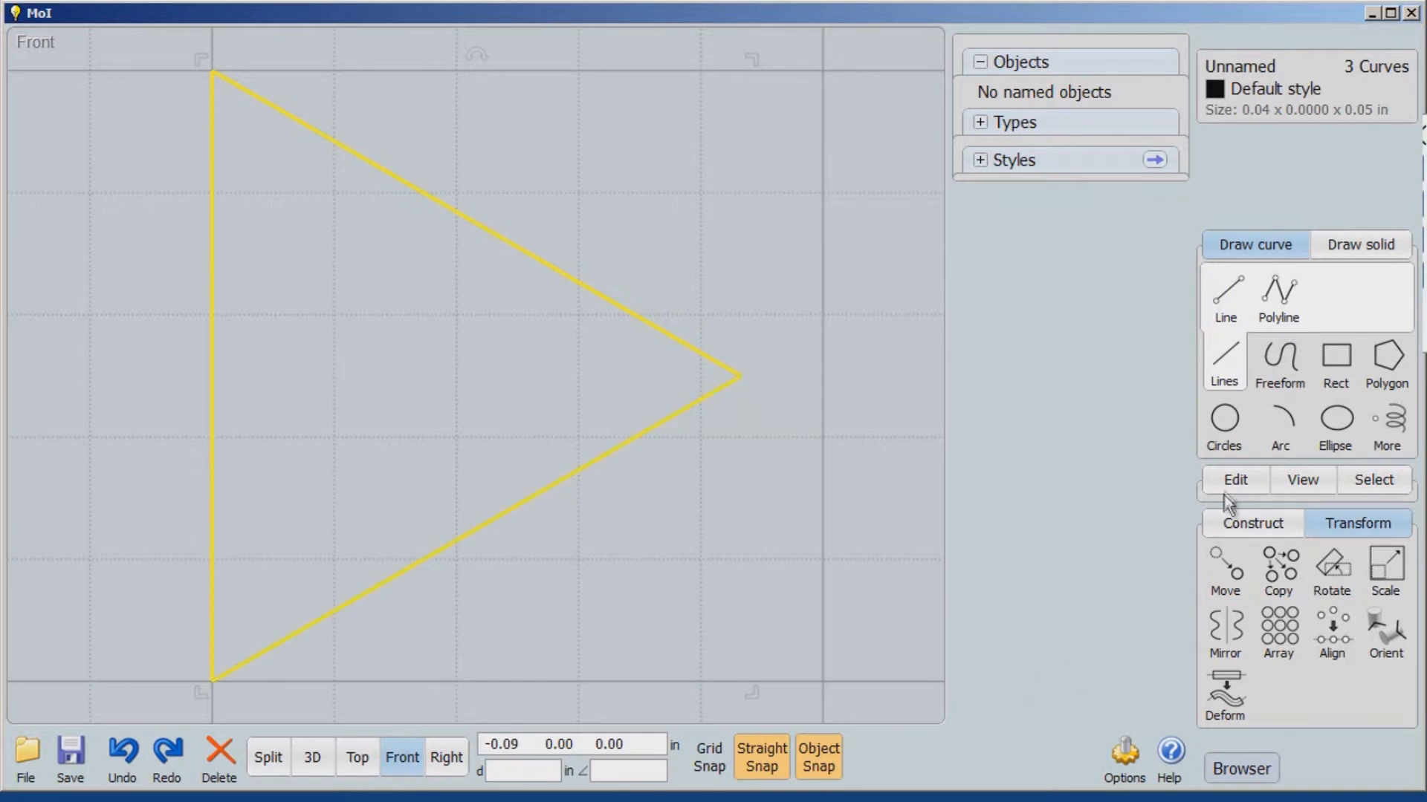
pyautogui.click(1235, 479)
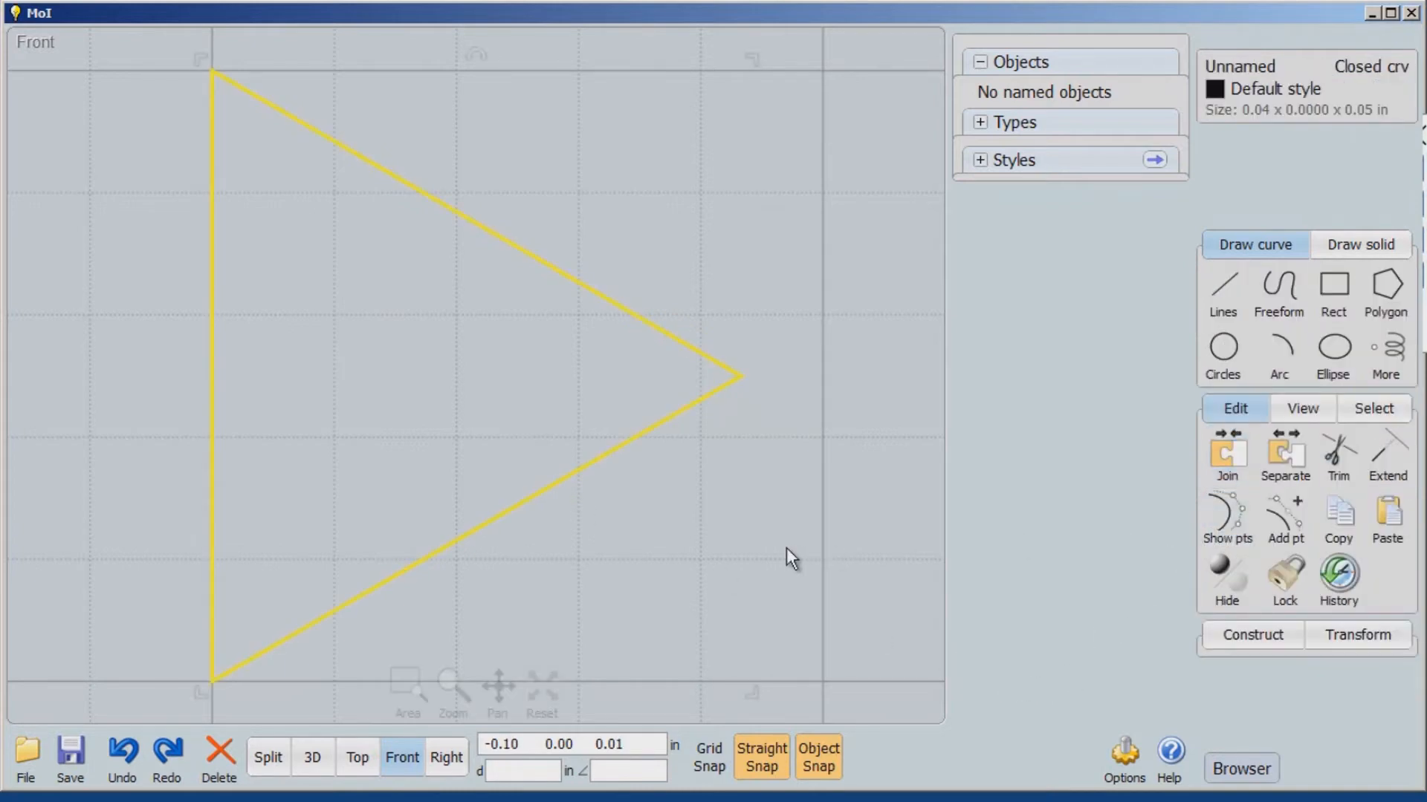
# - Scale a 0.25 copy of the triangle at its tip, then drag a small copy inside
pyautogui.click(689, 535)
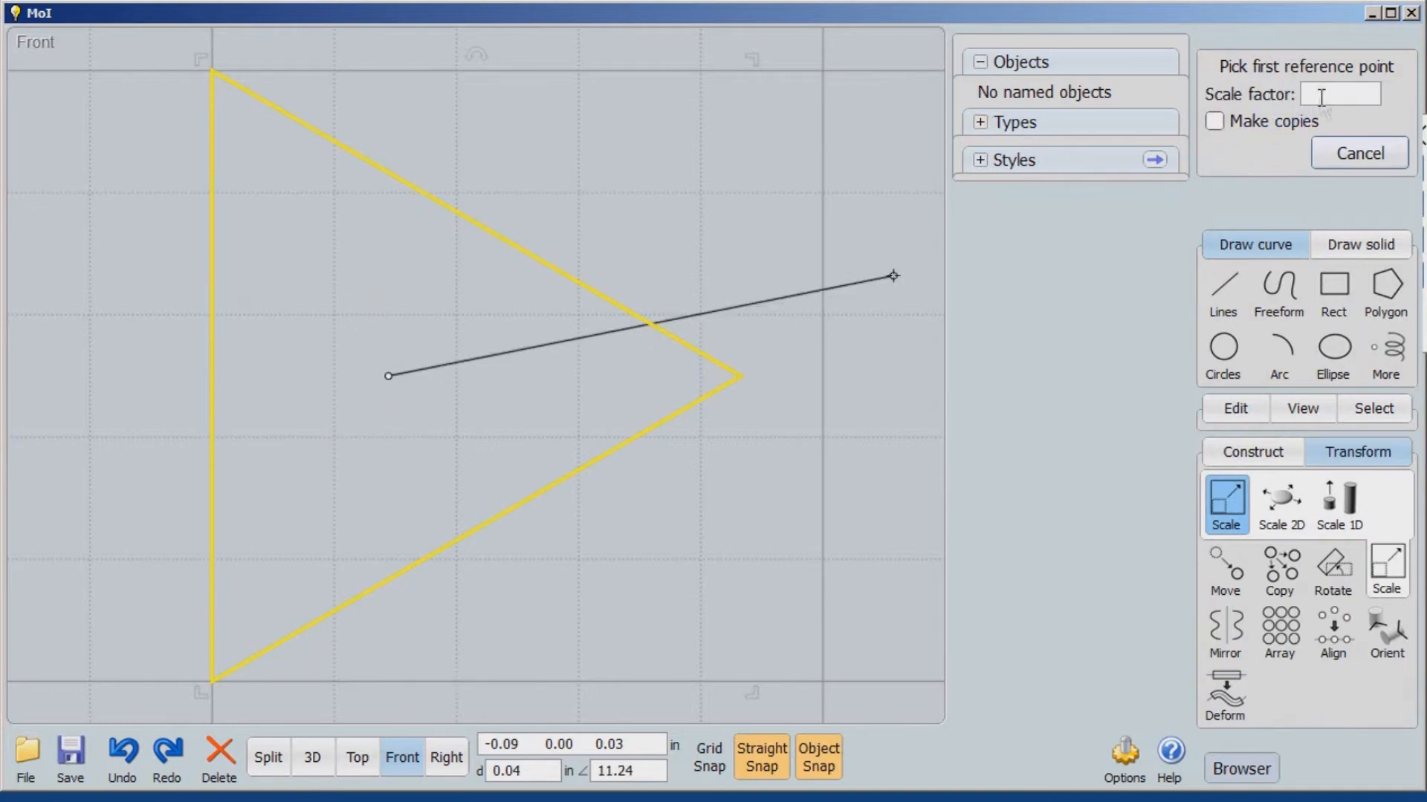
pyautogui.click(1338, 94)
pyautogui.write('.25')
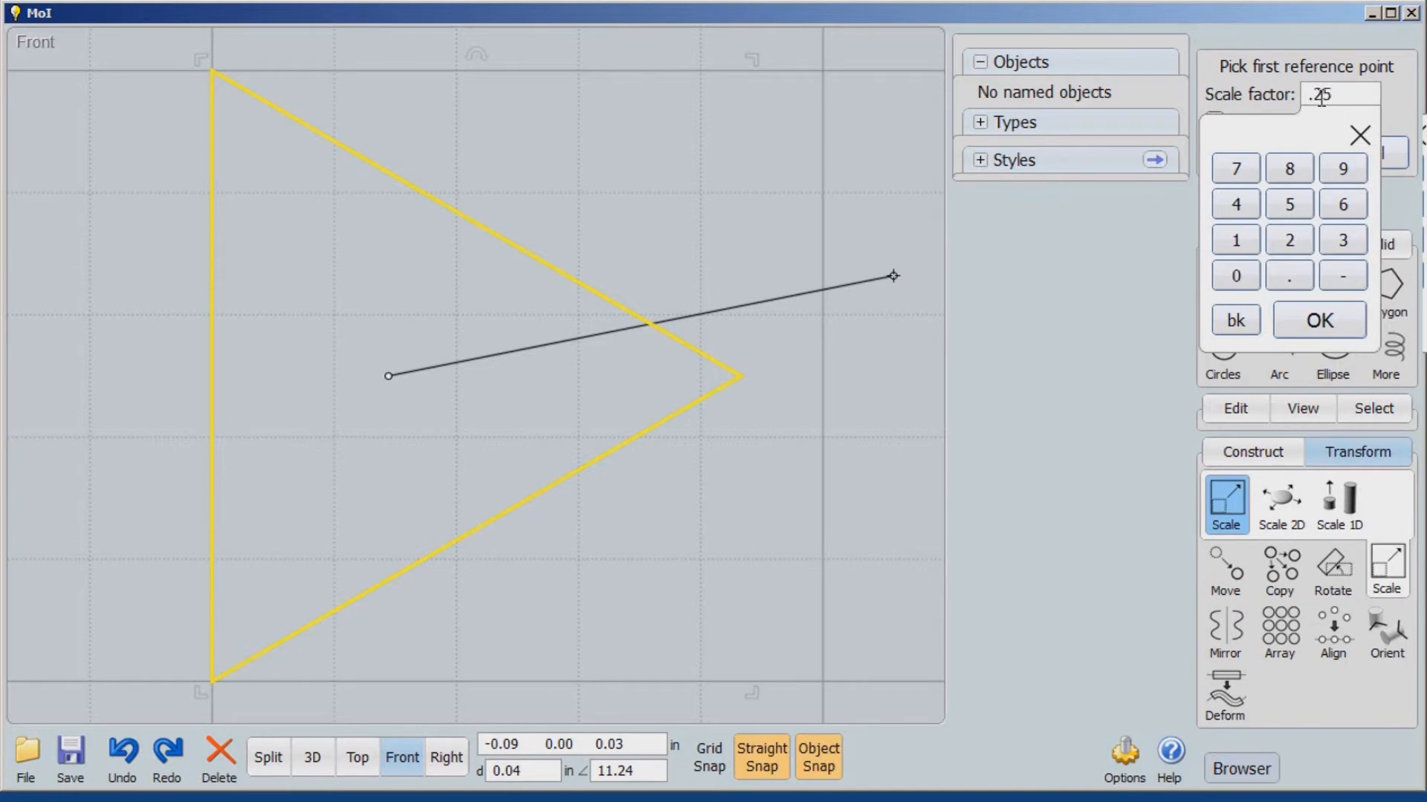
pyautogui.click(1318, 319)
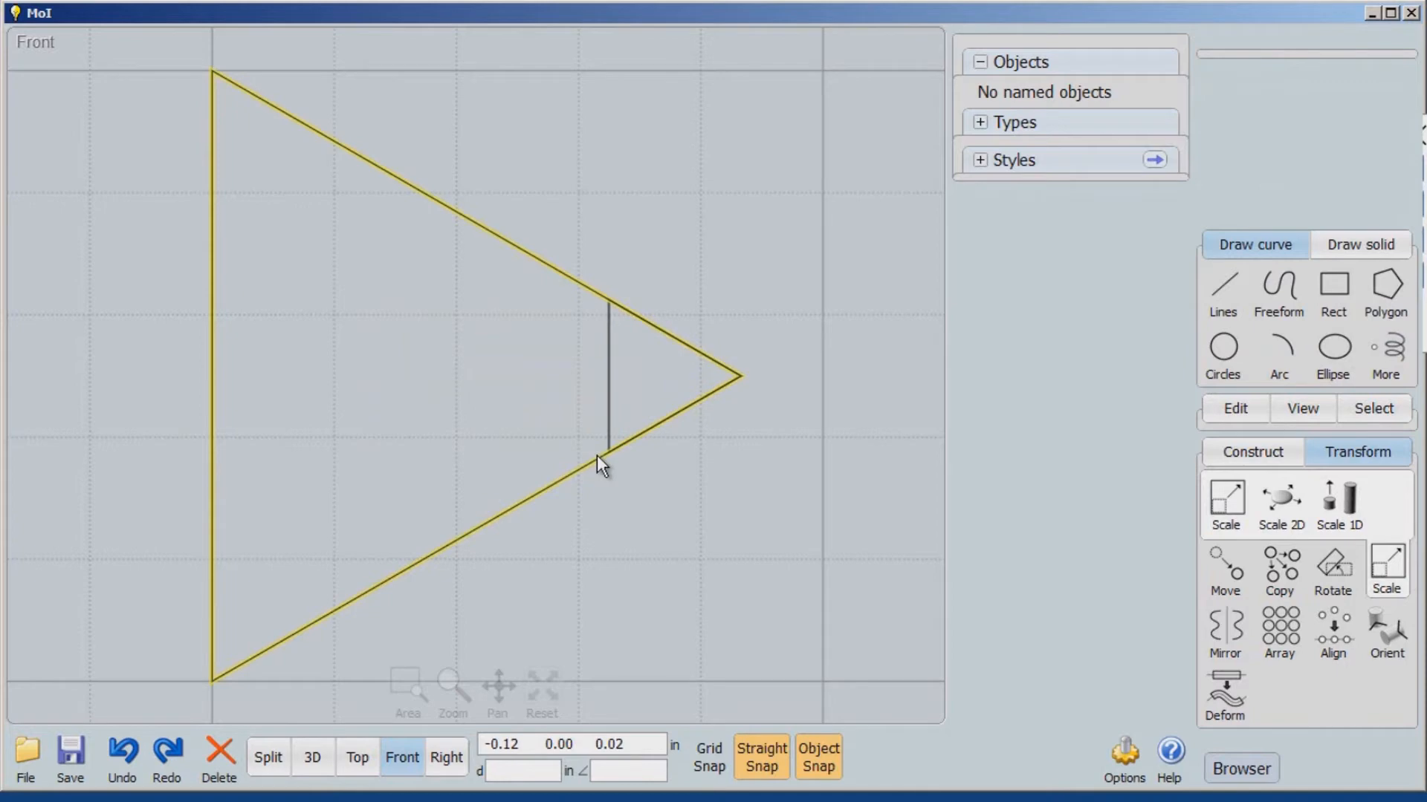
pyautogui.click(608, 376)
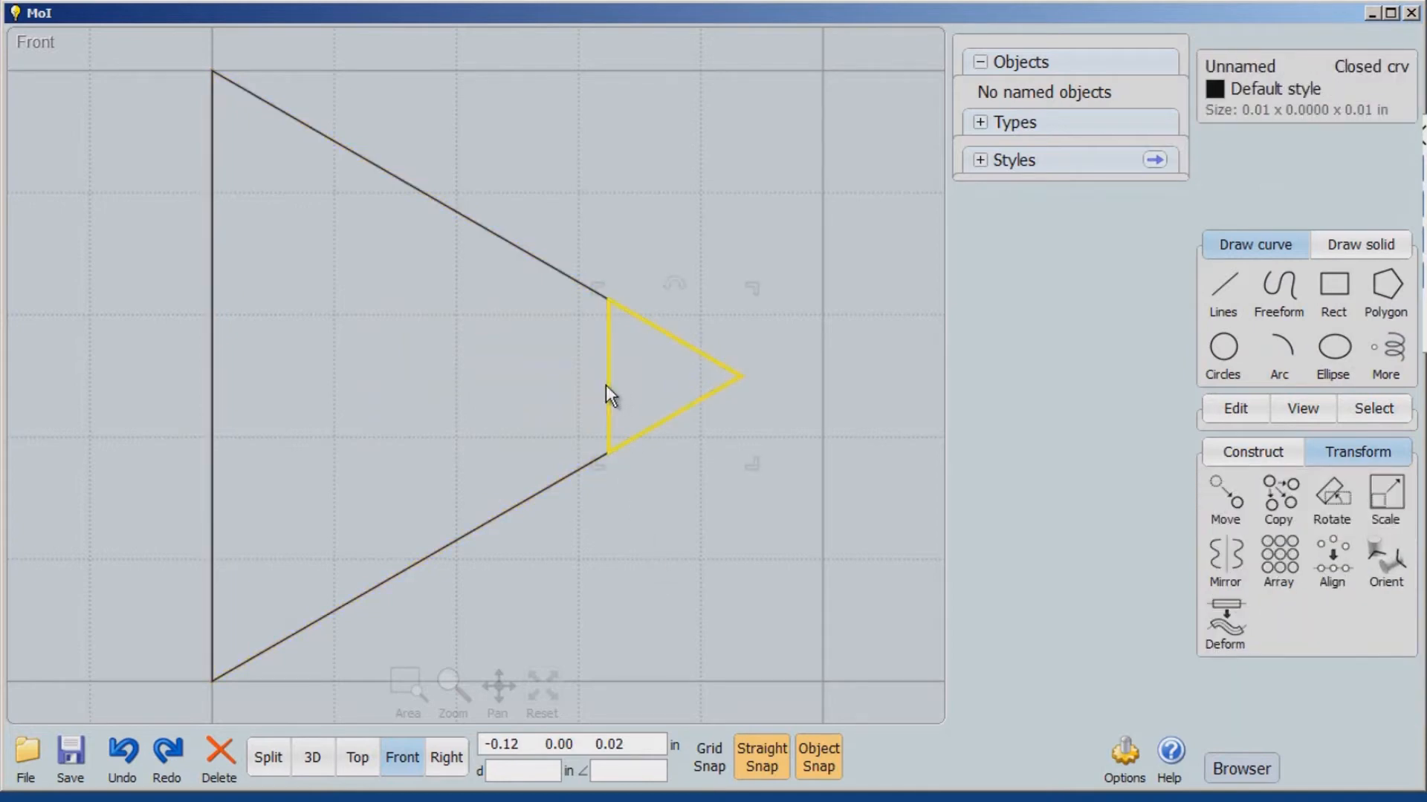
pyautogui.moveTo(609, 373); pyautogui.dragTo(364, 373)
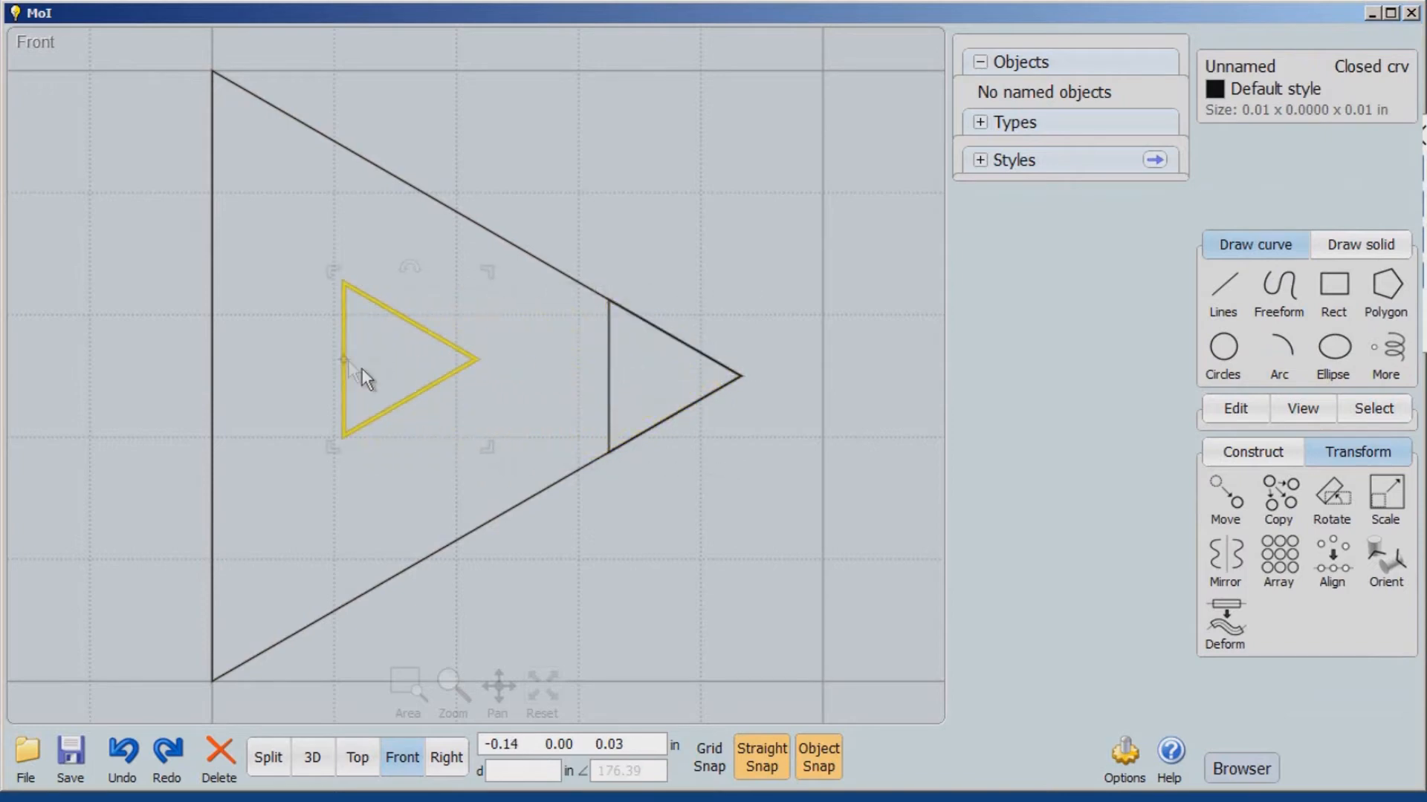
# - Scale the inner triangle by 0.5 and move it into a corner of the large triangle
pyautogui.click(1385, 500)
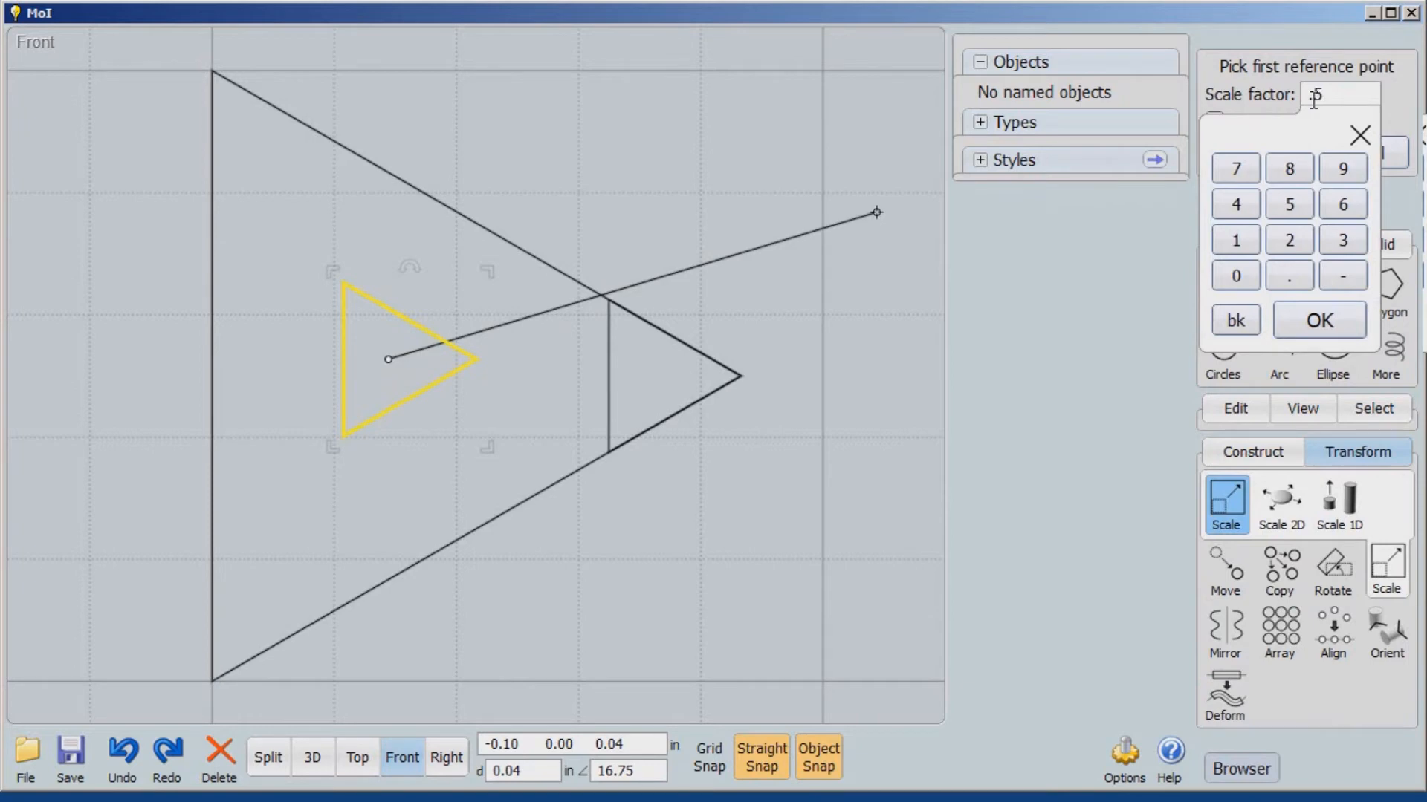
pyautogui.click(1317, 320)
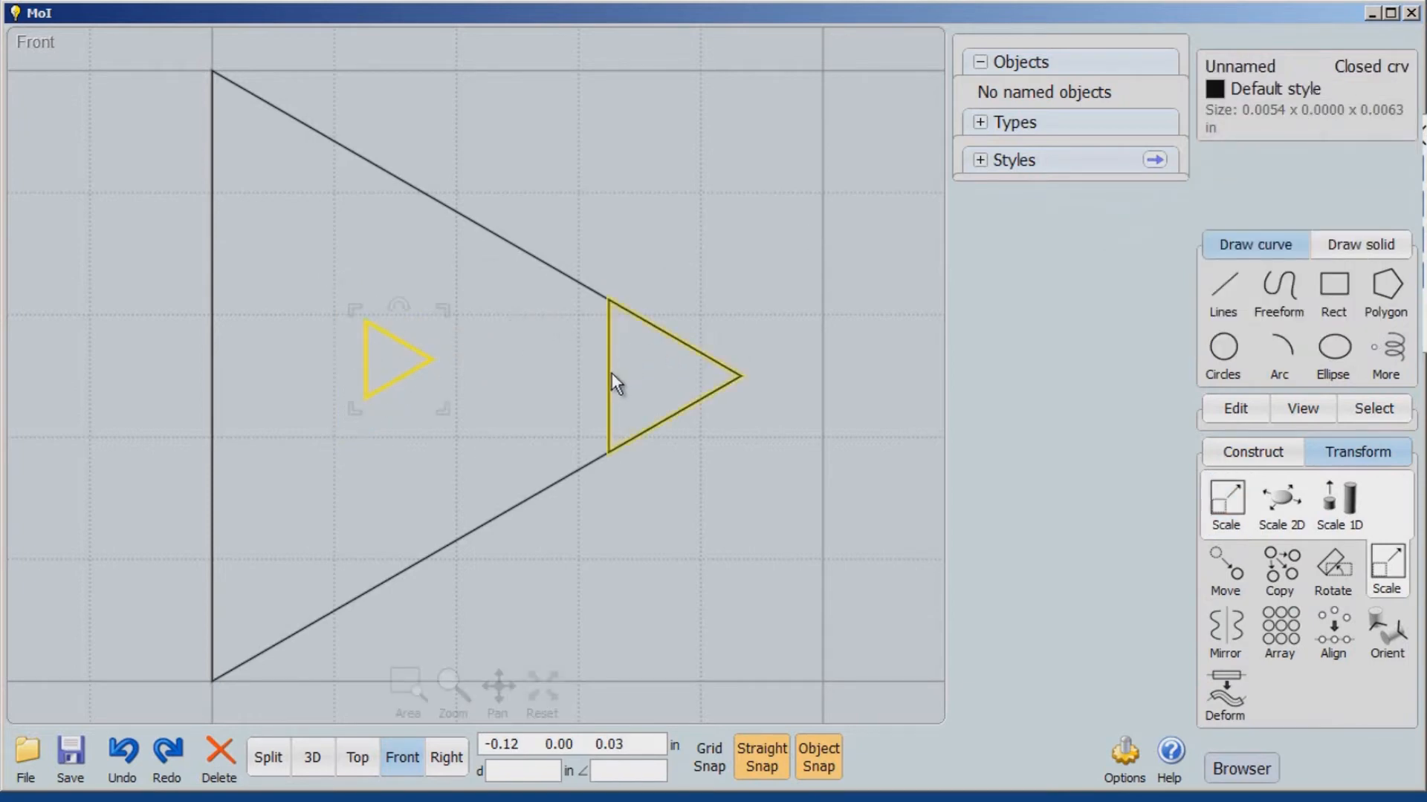
pyautogui.moveTo(398, 357); pyautogui.dragTo(336, 255)
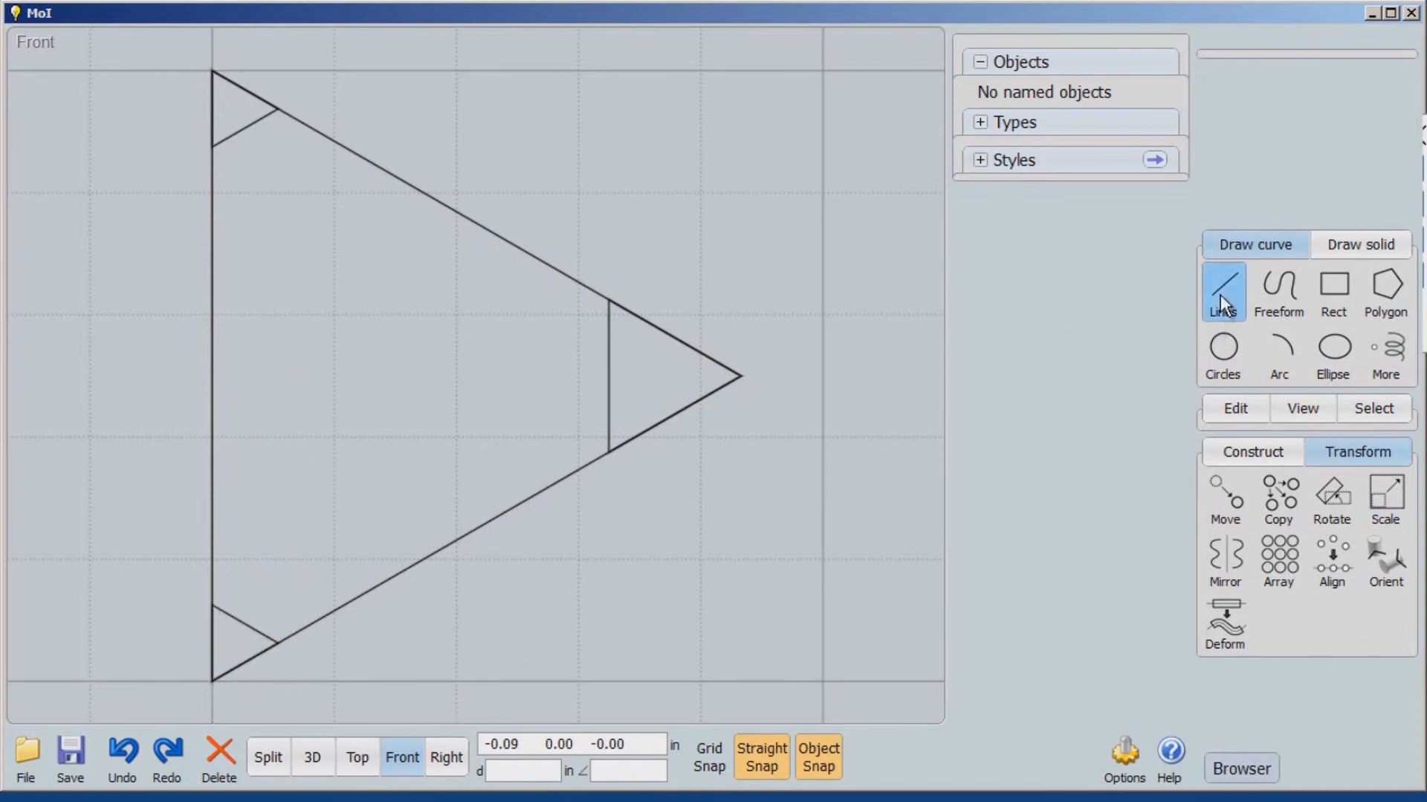
# - Draw a center arc from the inner line's midpoint, spanning the upper to lower slanted sides
pyautogui.click(1223, 291)
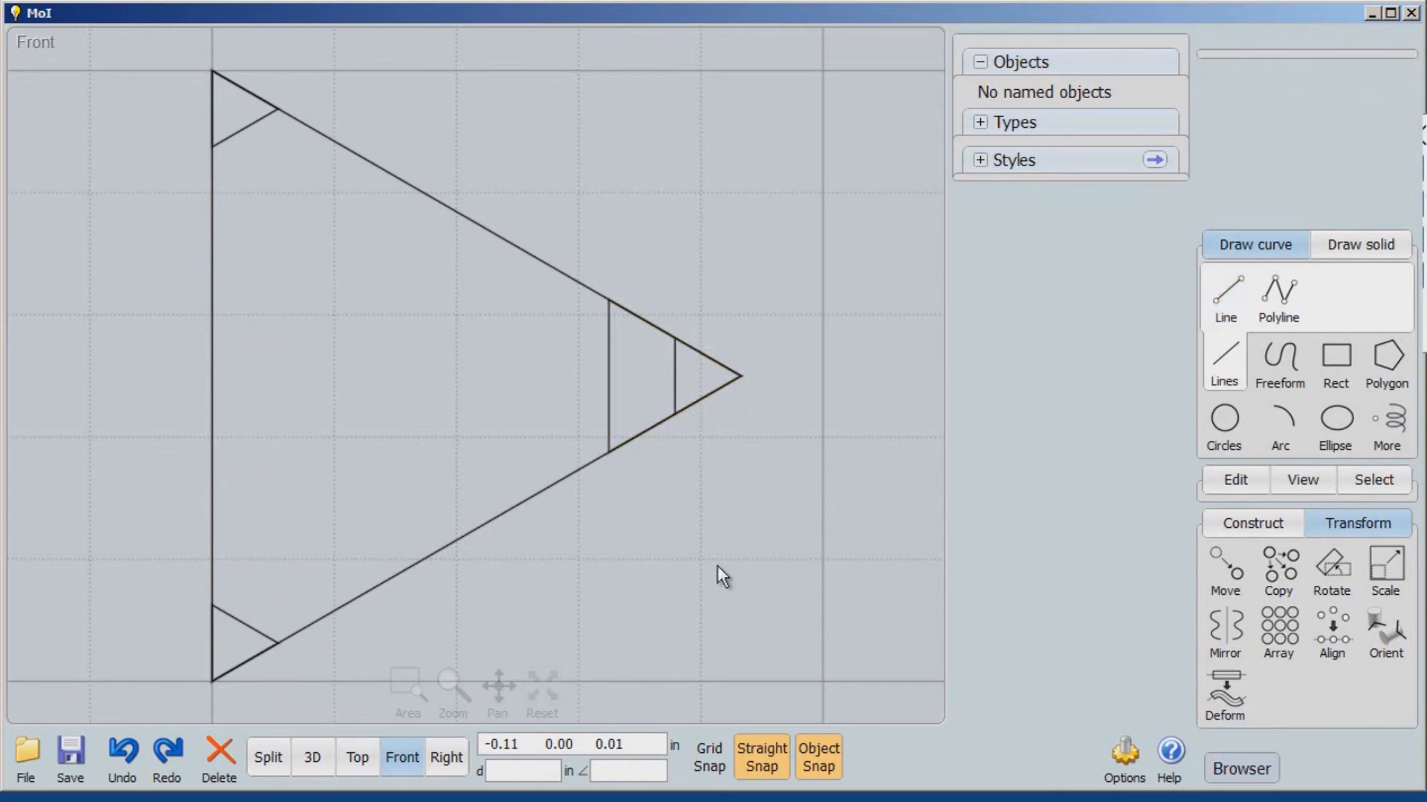
pyautogui.click(1278, 423)
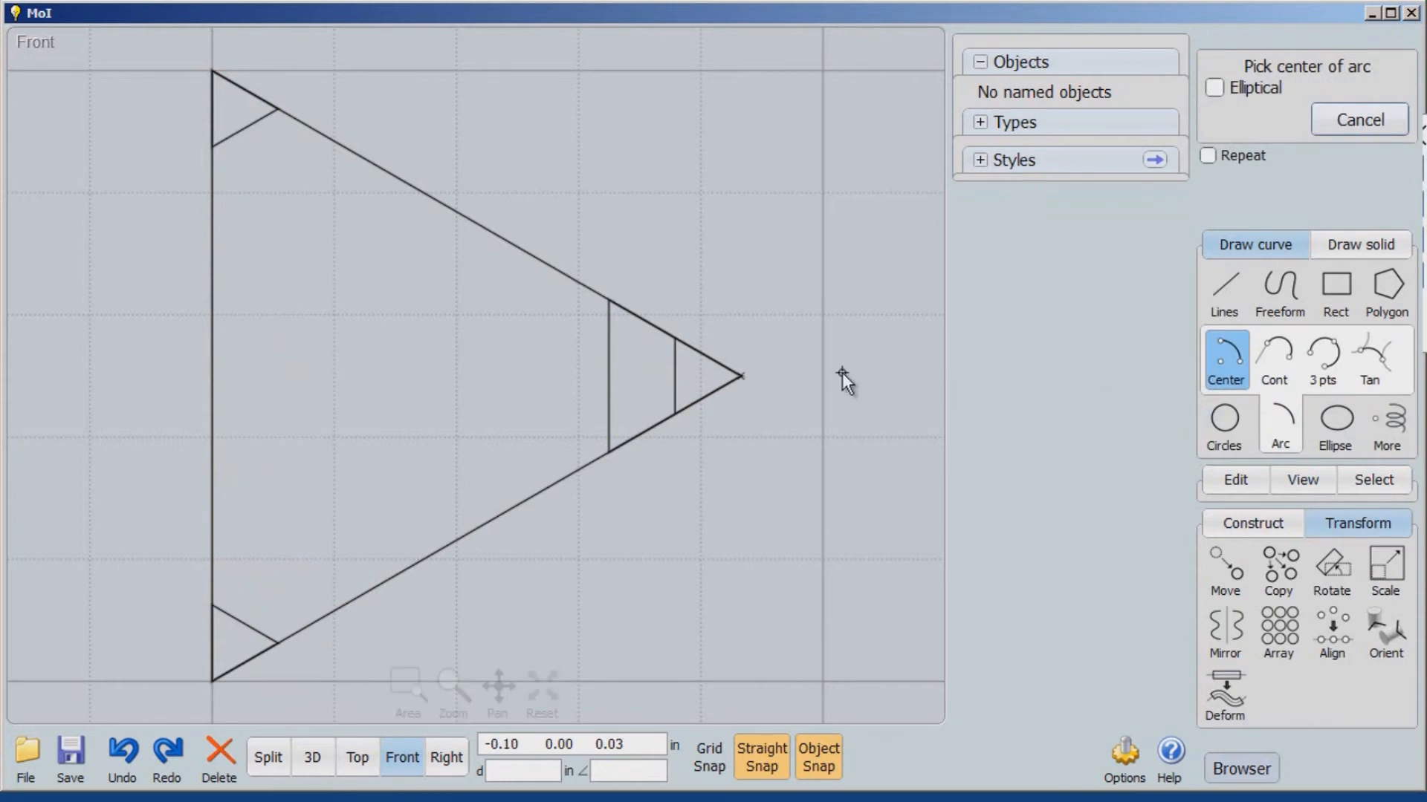
pyautogui.moveTo(660, 332)
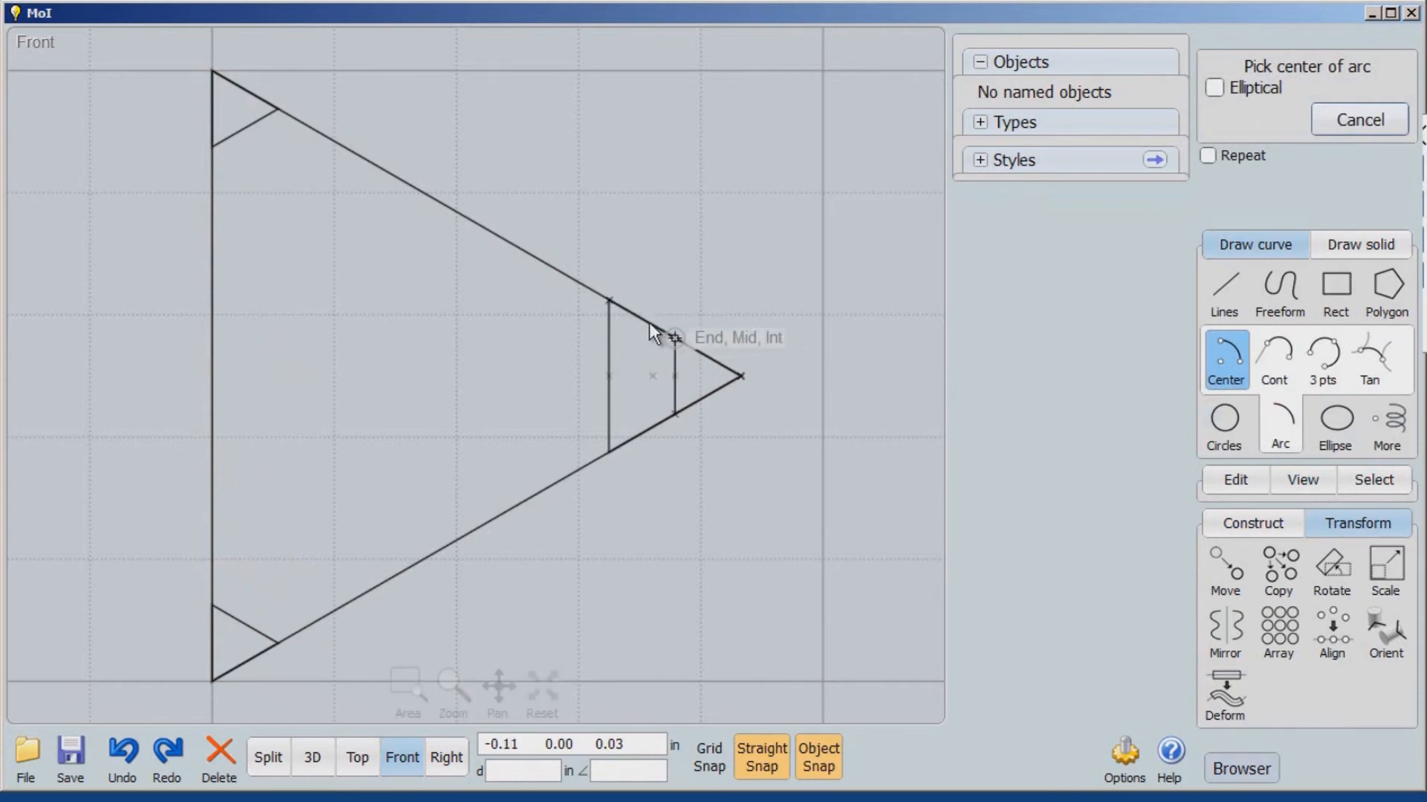
pyautogui.moveTo(648, 408)
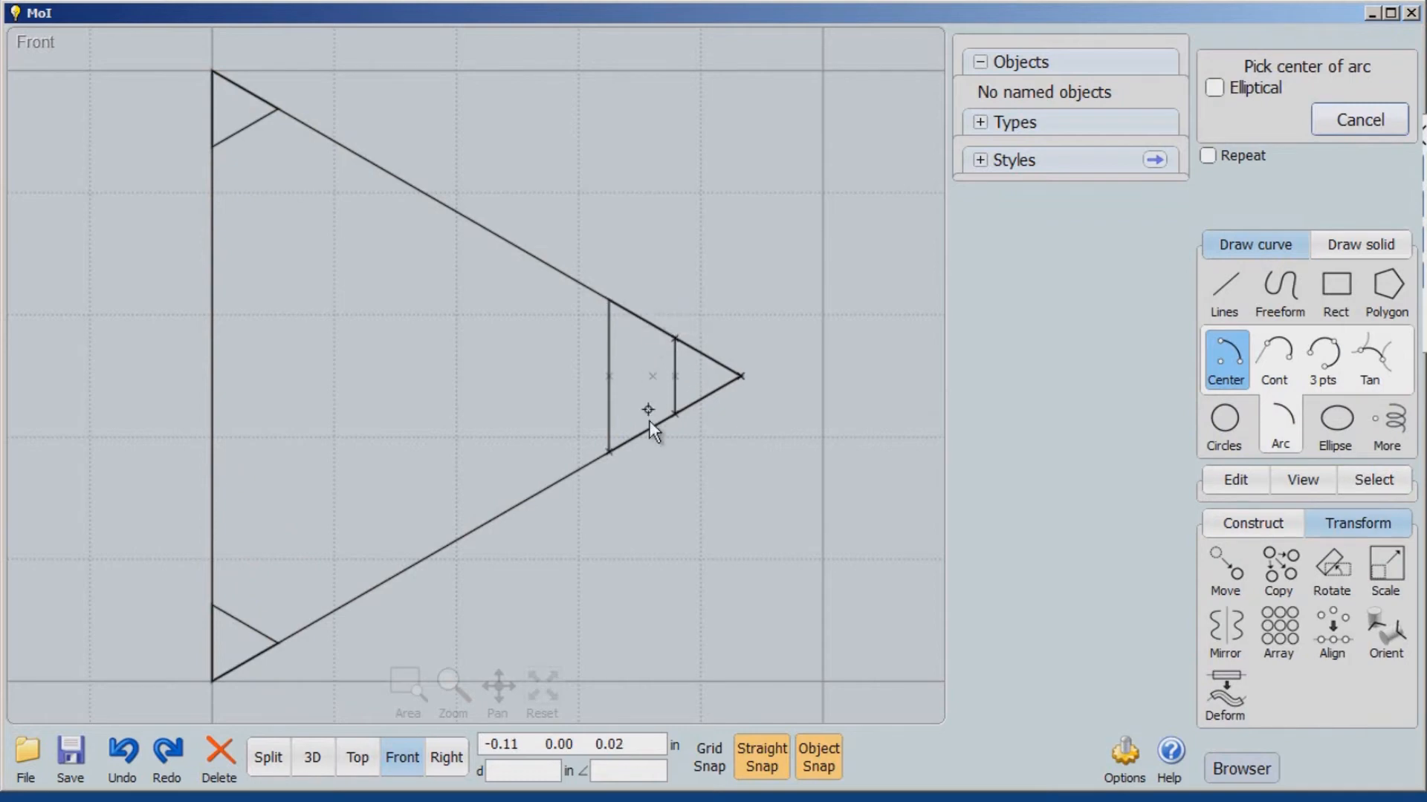
pyautogui.moveTo(678, 373)
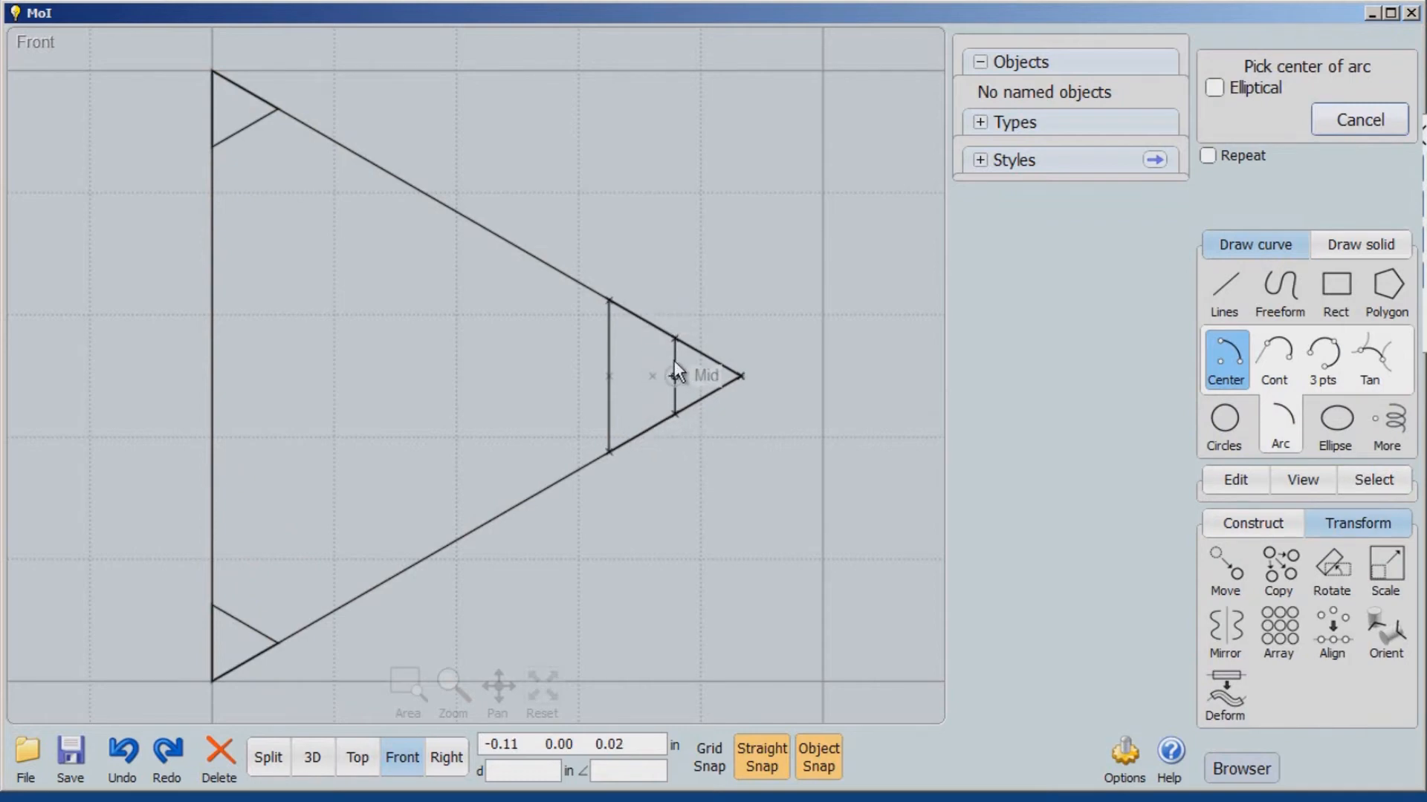
pyautogui.moveTo(607, 401)
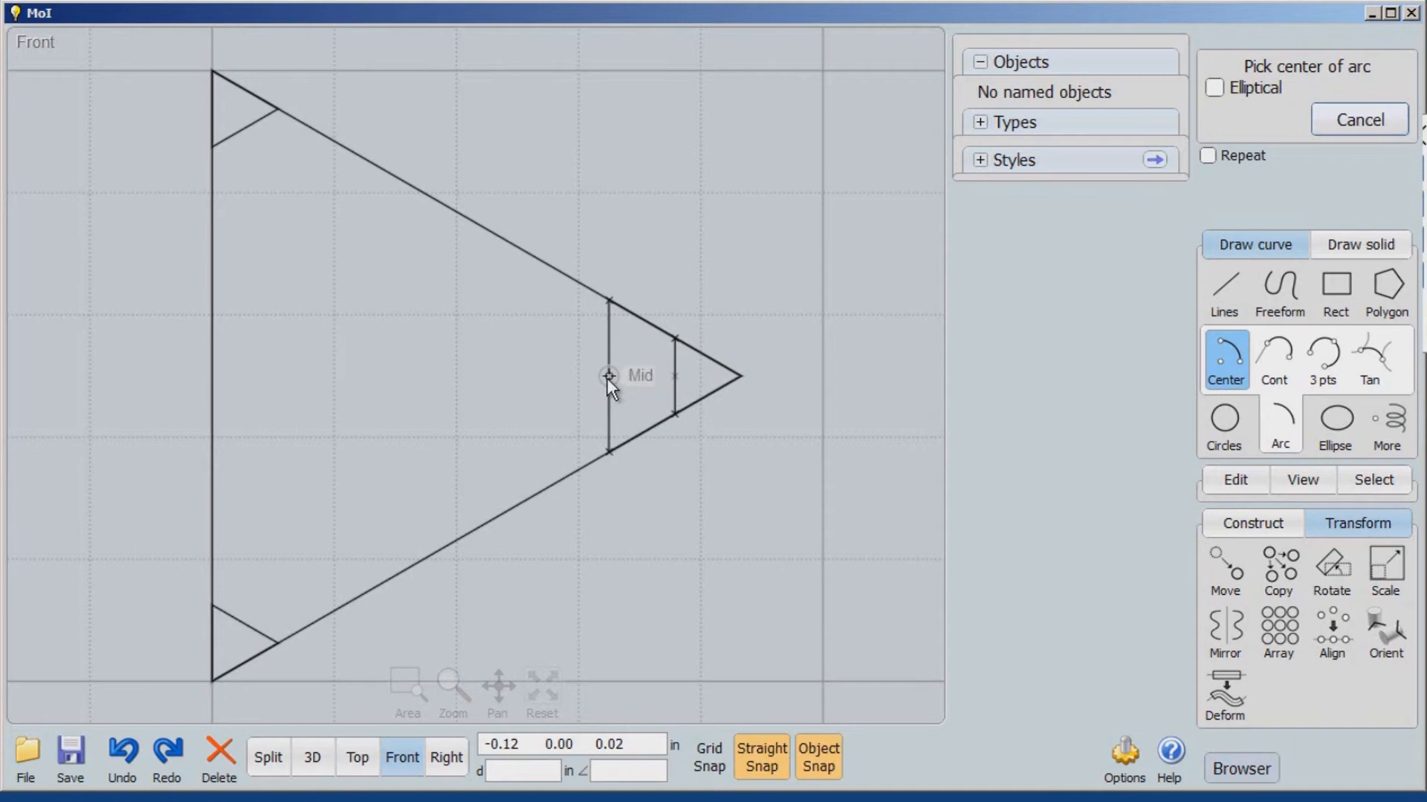
pyautogui.click(608, 376)
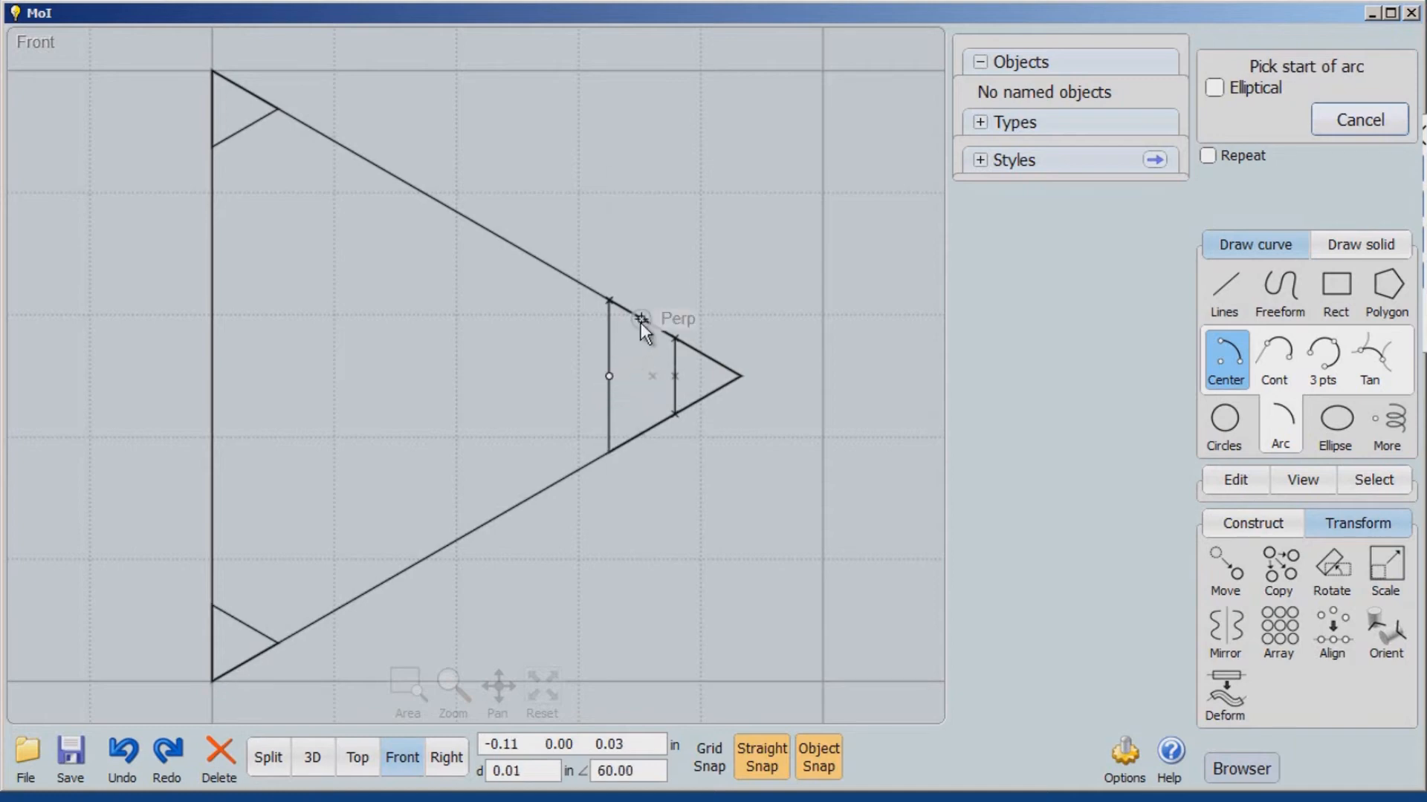
pyautogui.click(639, 319)
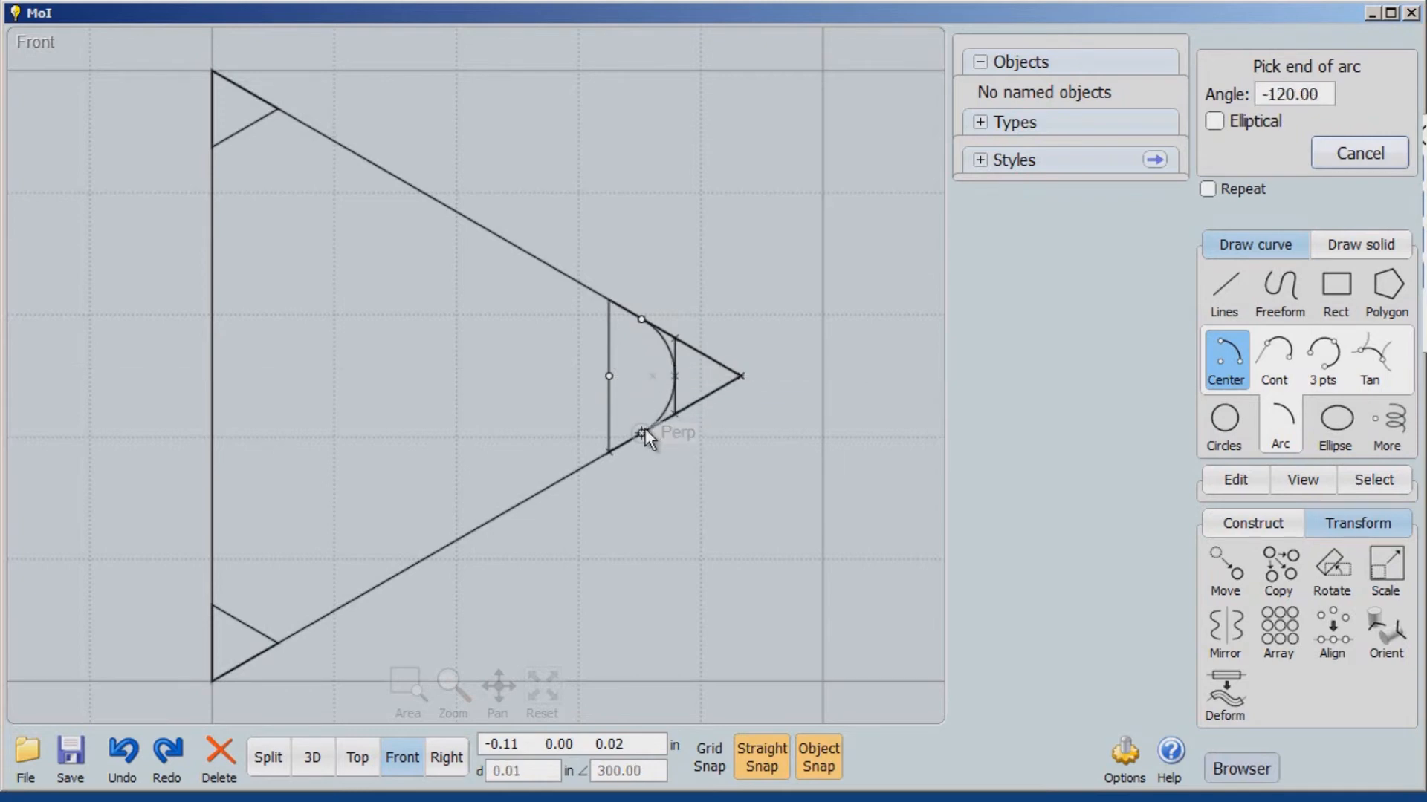
pyautogui.click(641, 434)
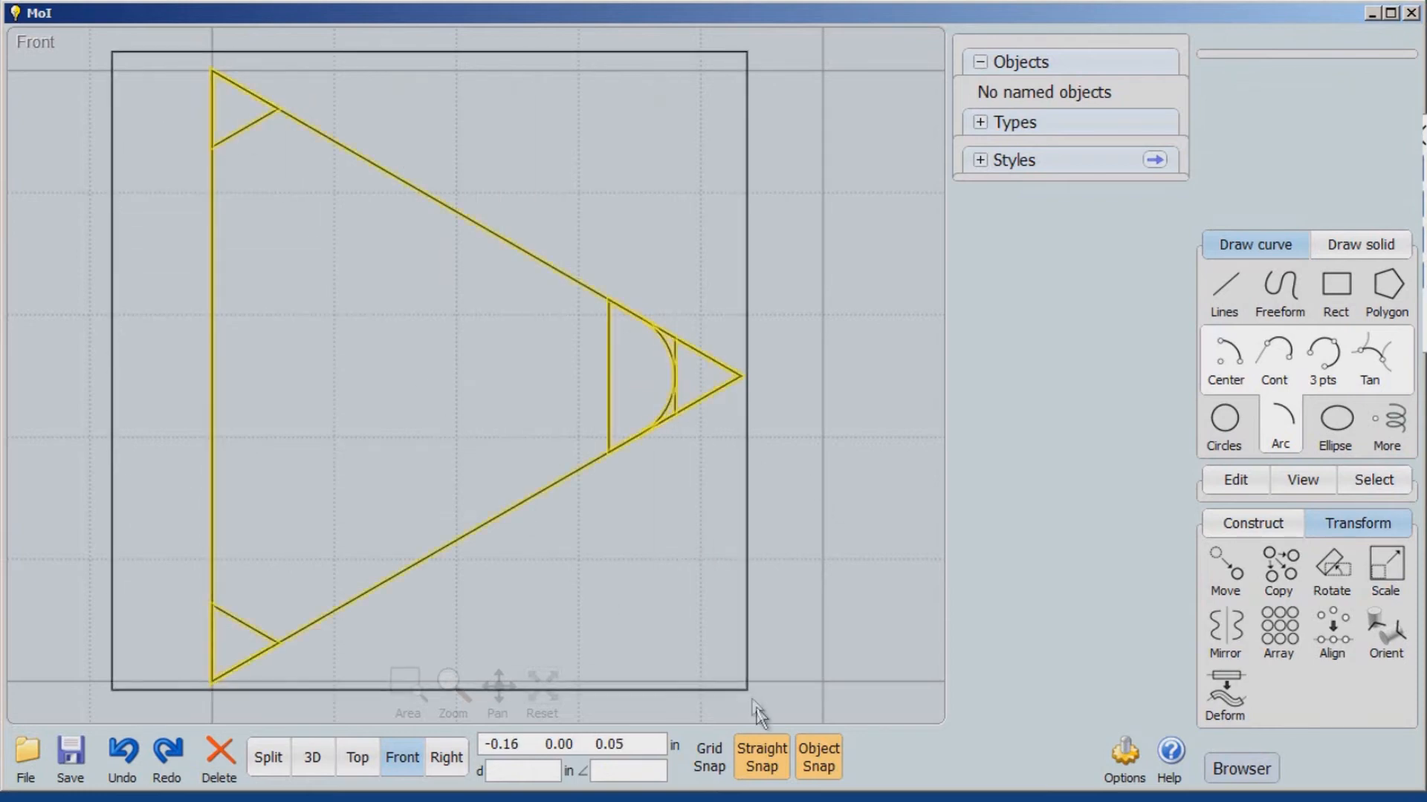
# - Set the selected curves' style to Red and name them 'Pattern'
pyautogui.click(1274, 88)
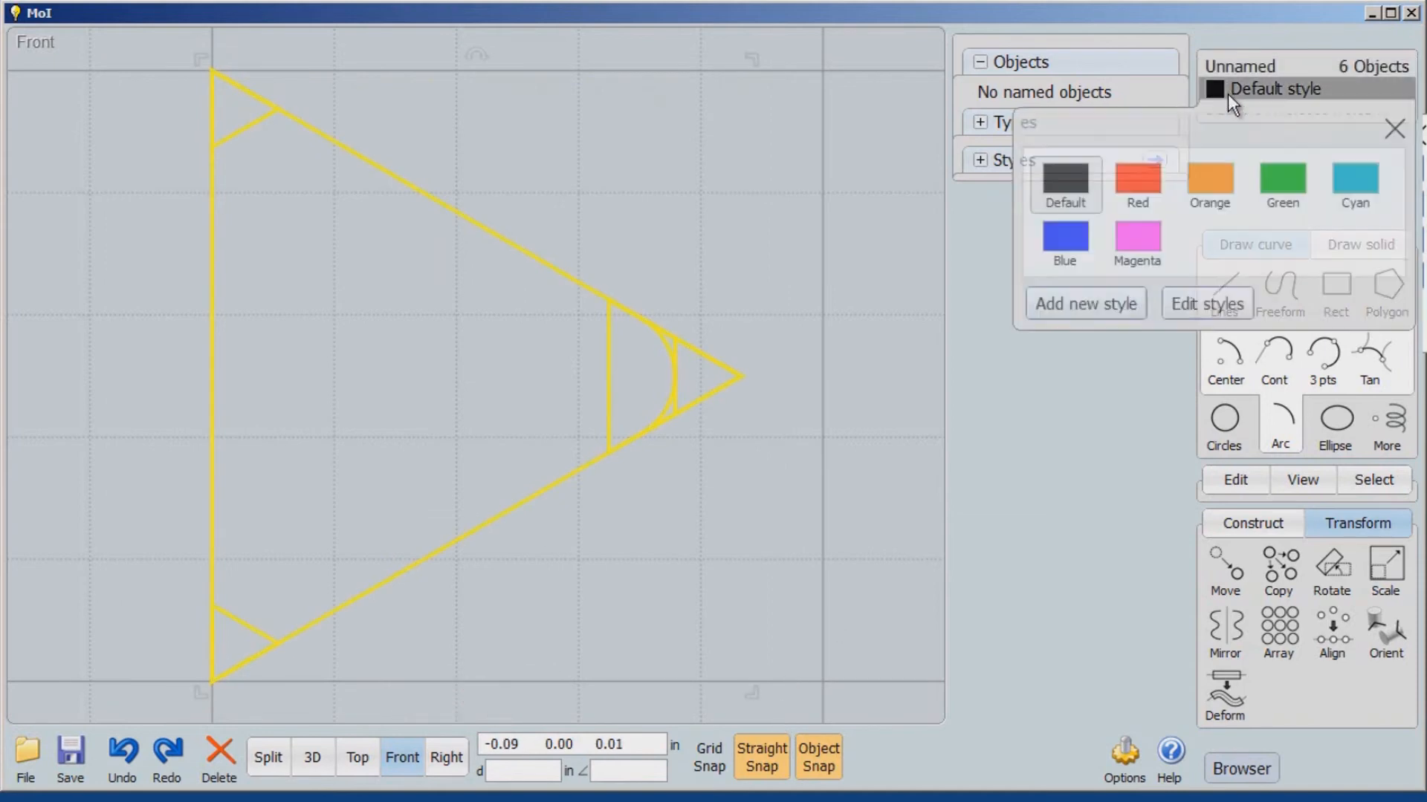
pyautogui.click(1138, 182)
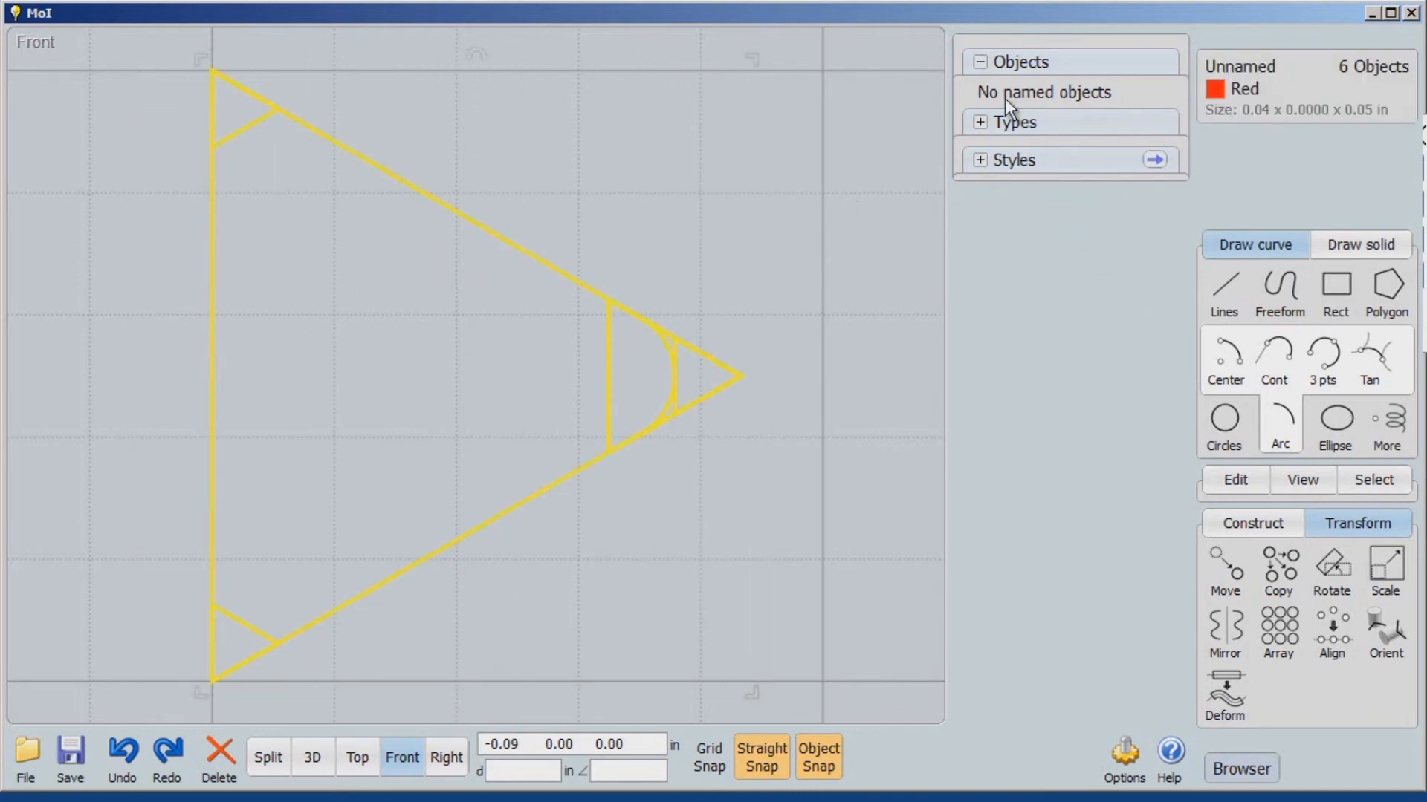
pyautogui.click(1239, 66)
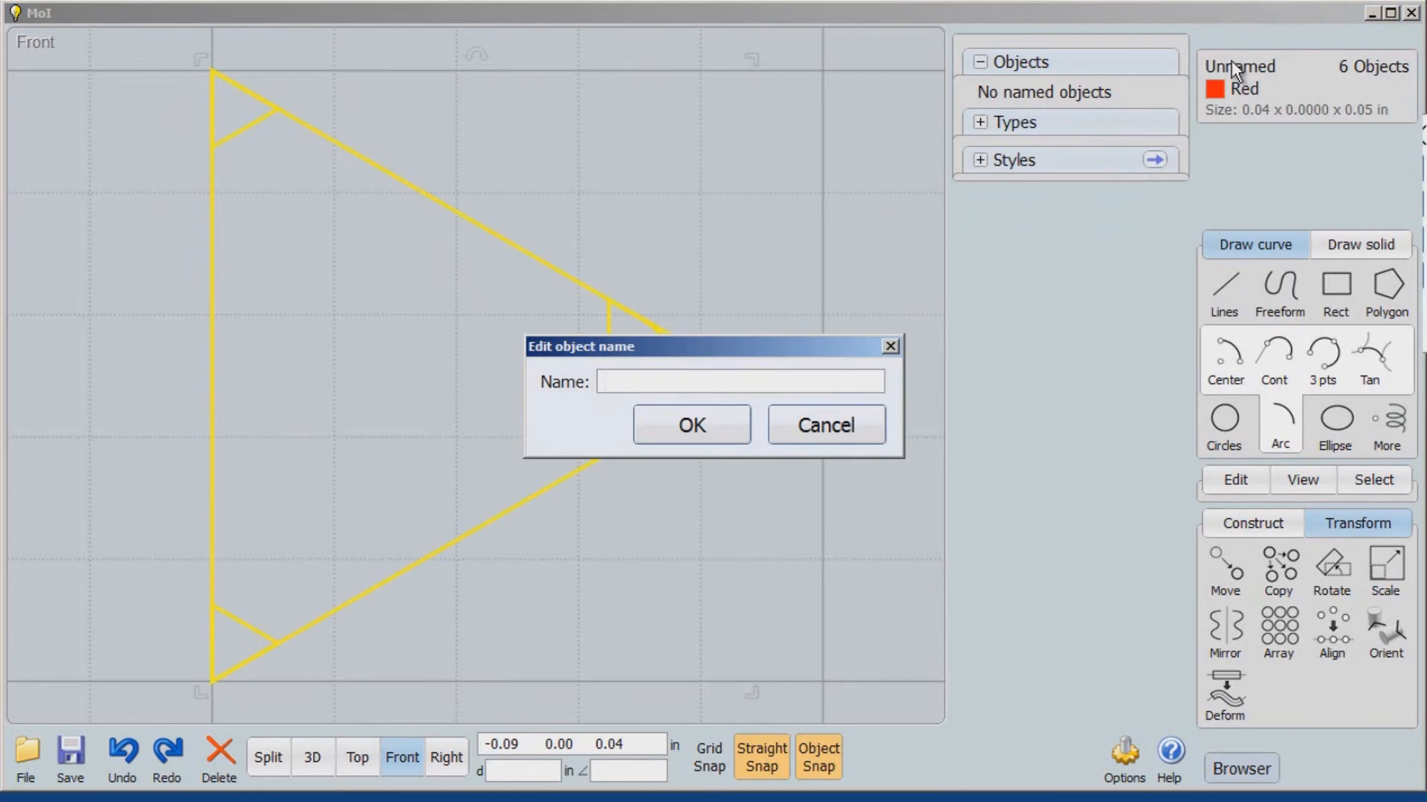
pyautogui.write('Patter')
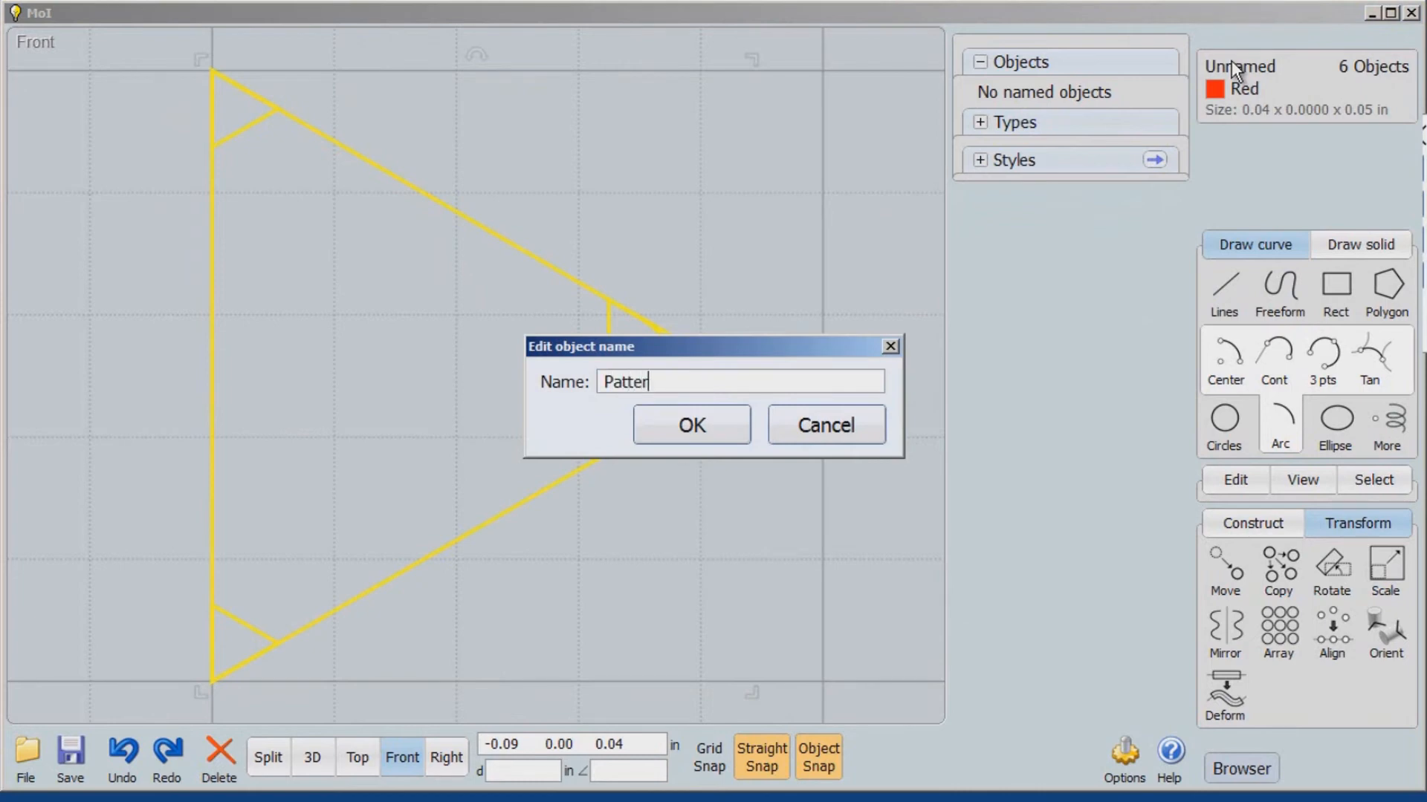
pyautogui.write('n')
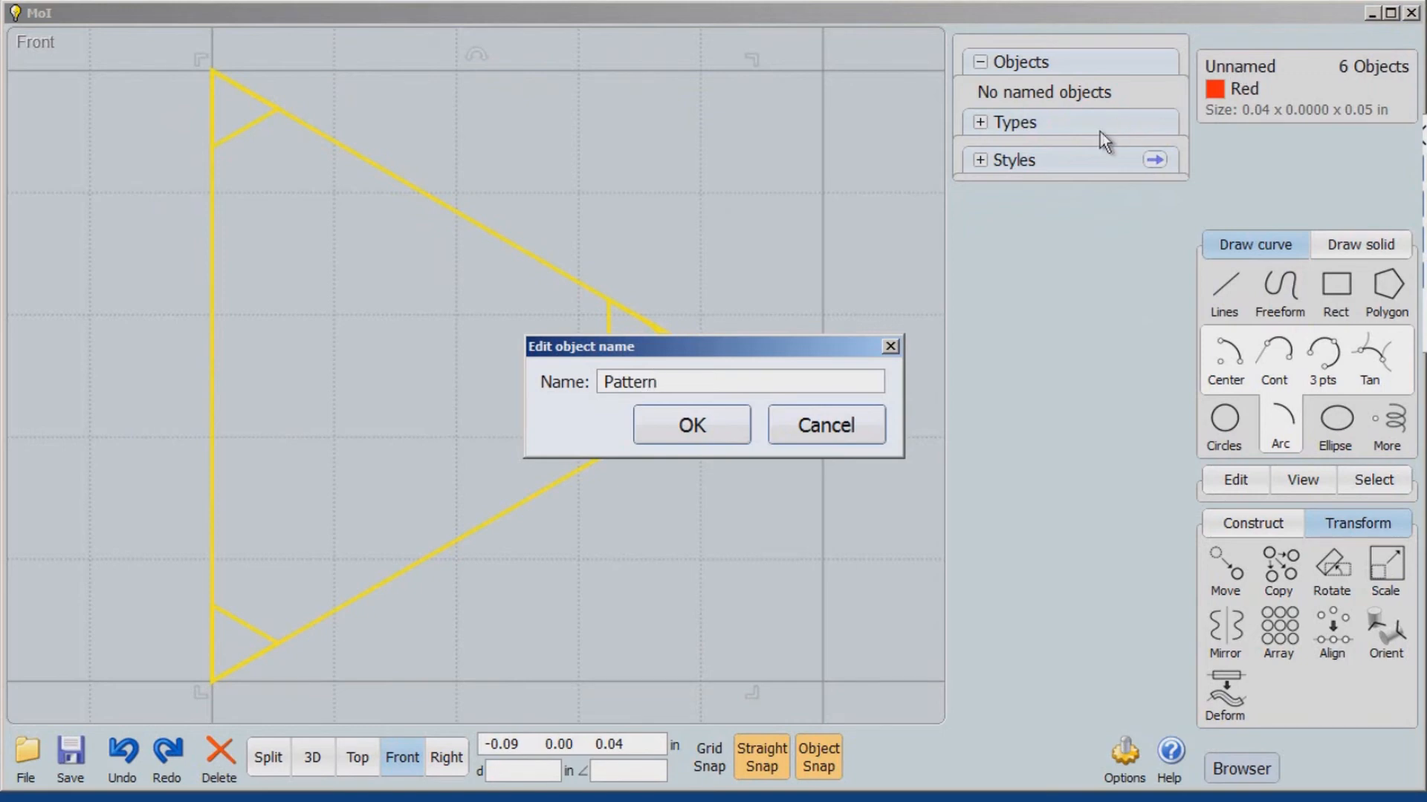
pyautogui.click(690, 425)
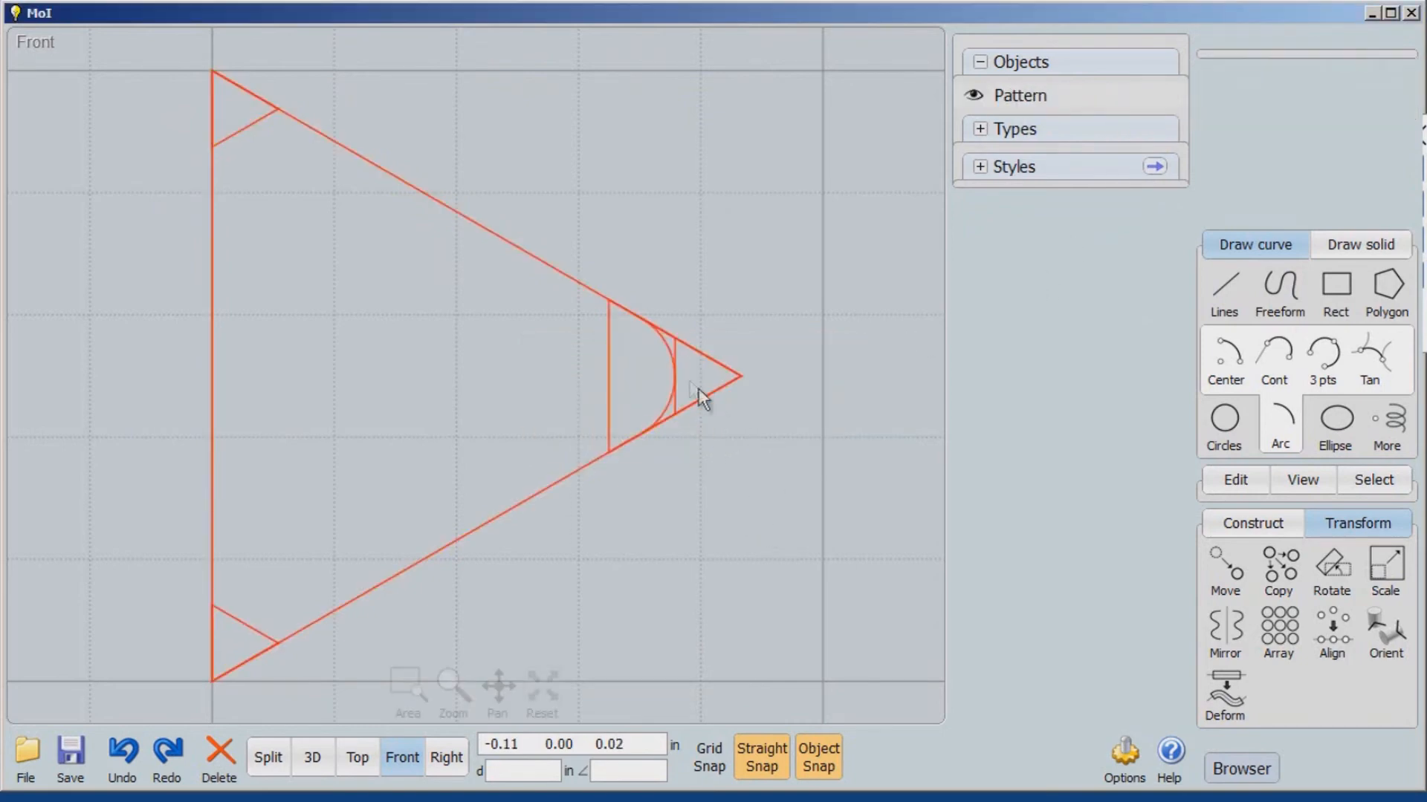
# - Select the rounded tip arc to duplicate it as a black copy
pyautogui.click(656, 373)
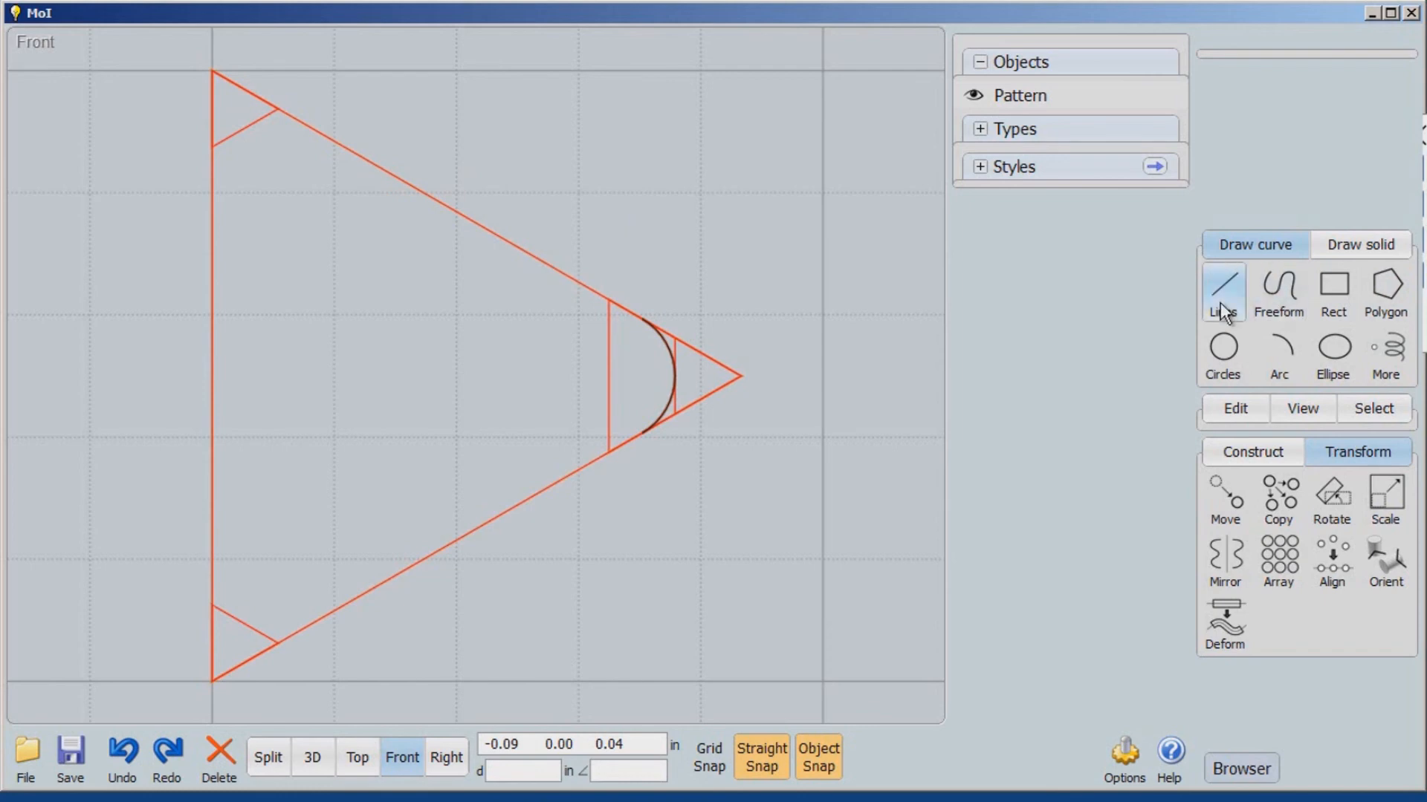
# - Draw a polyline along the profile outline, ending at the arc's lower end
pyautogui.click(1223, 286)
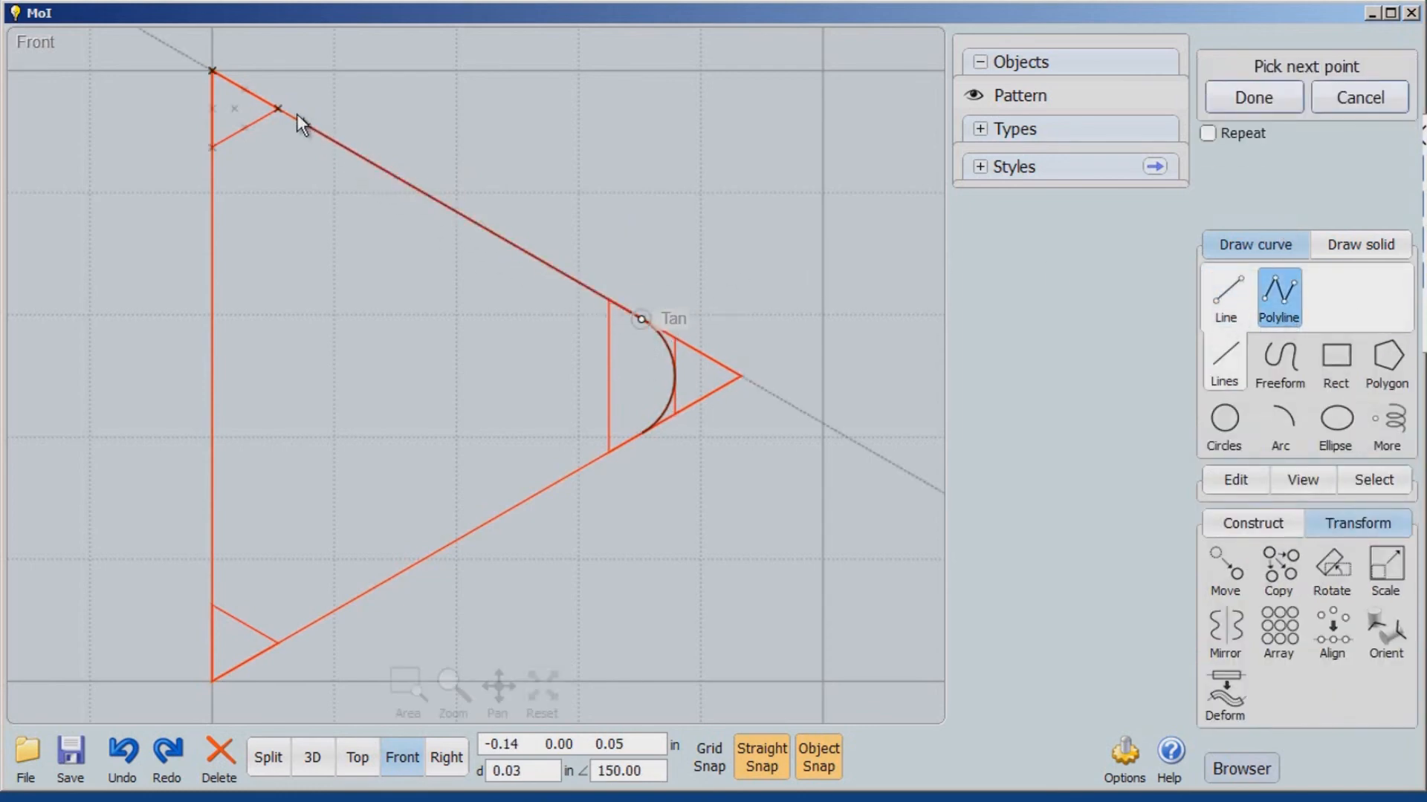
pyautogui.moveTo(211, 111)
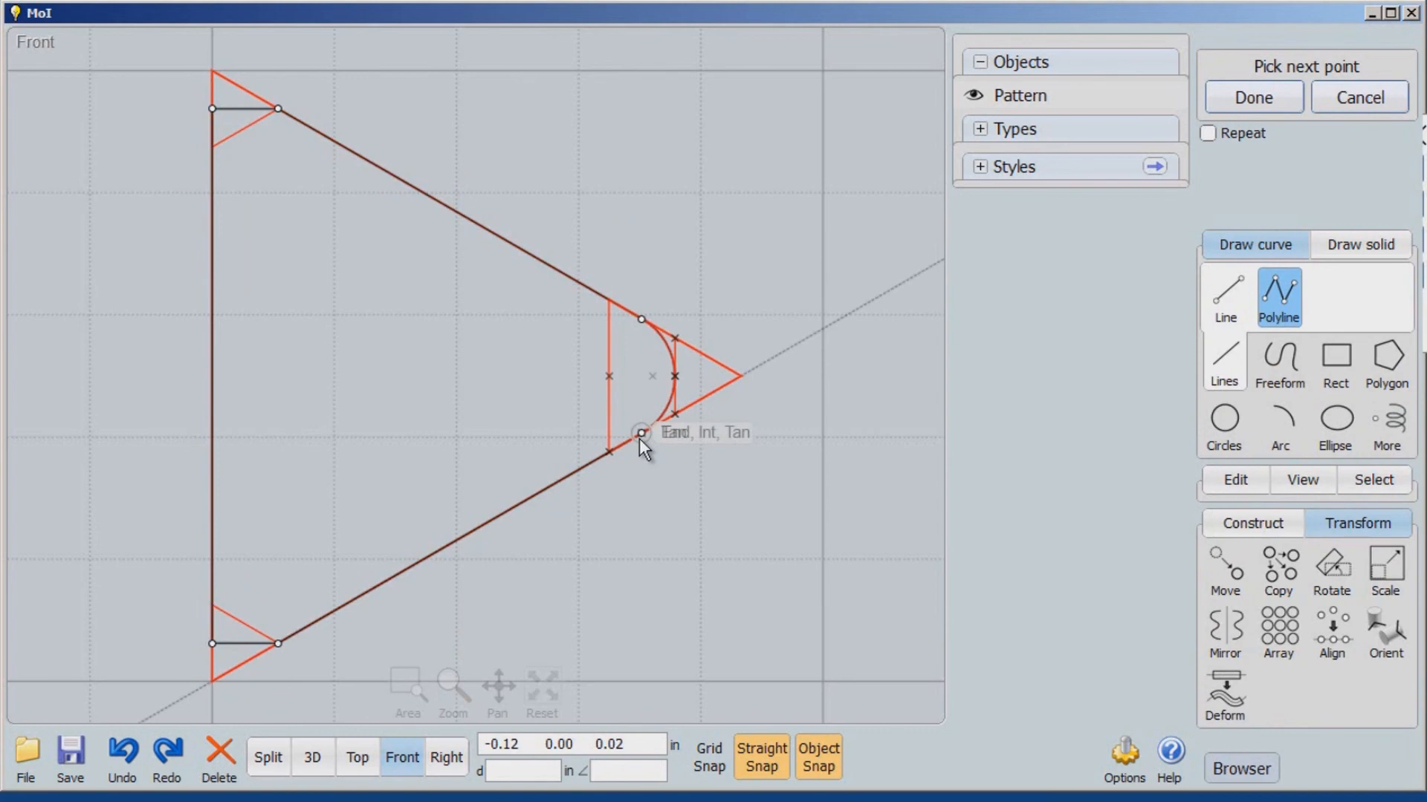
pyautogui.click(641, 432)
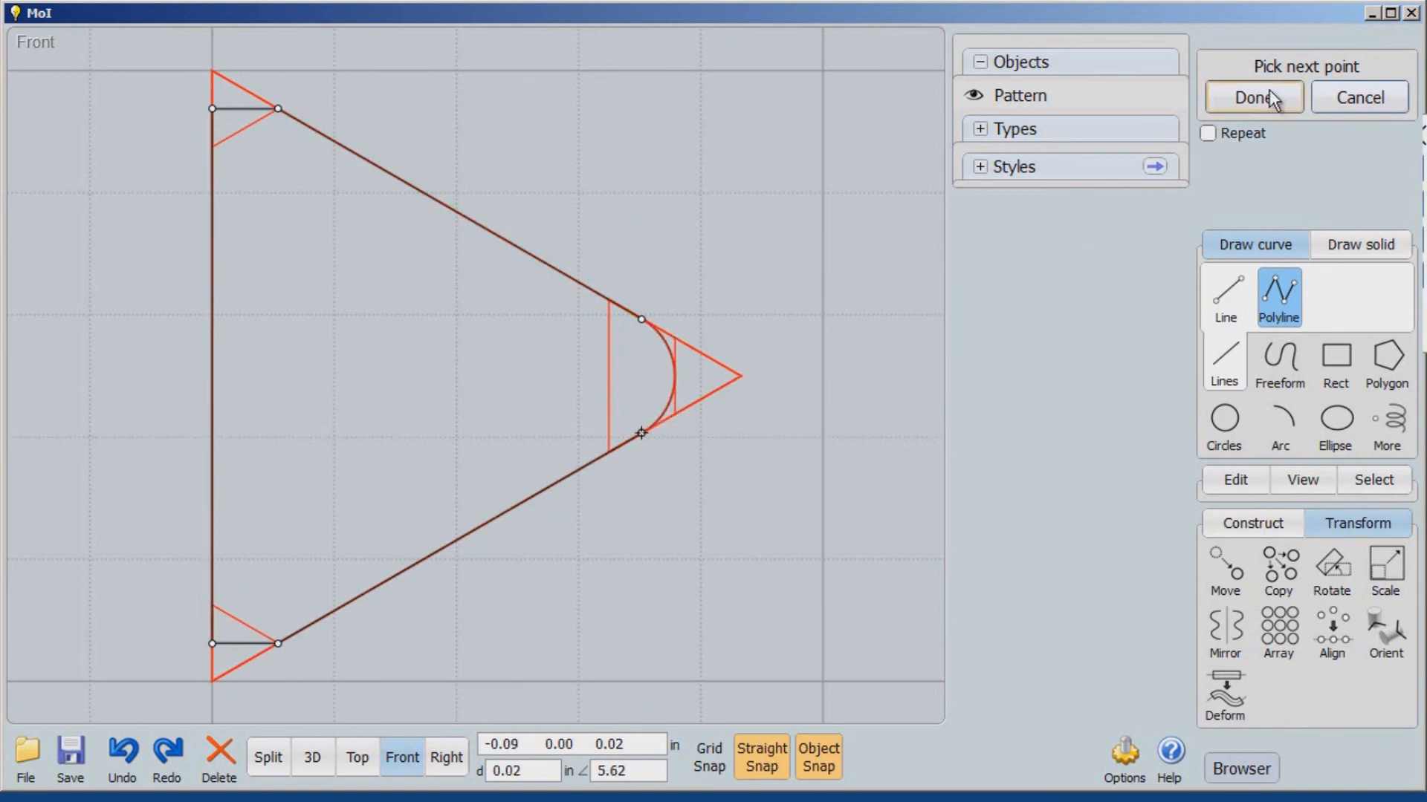
pyautogui.click(1253, 97)
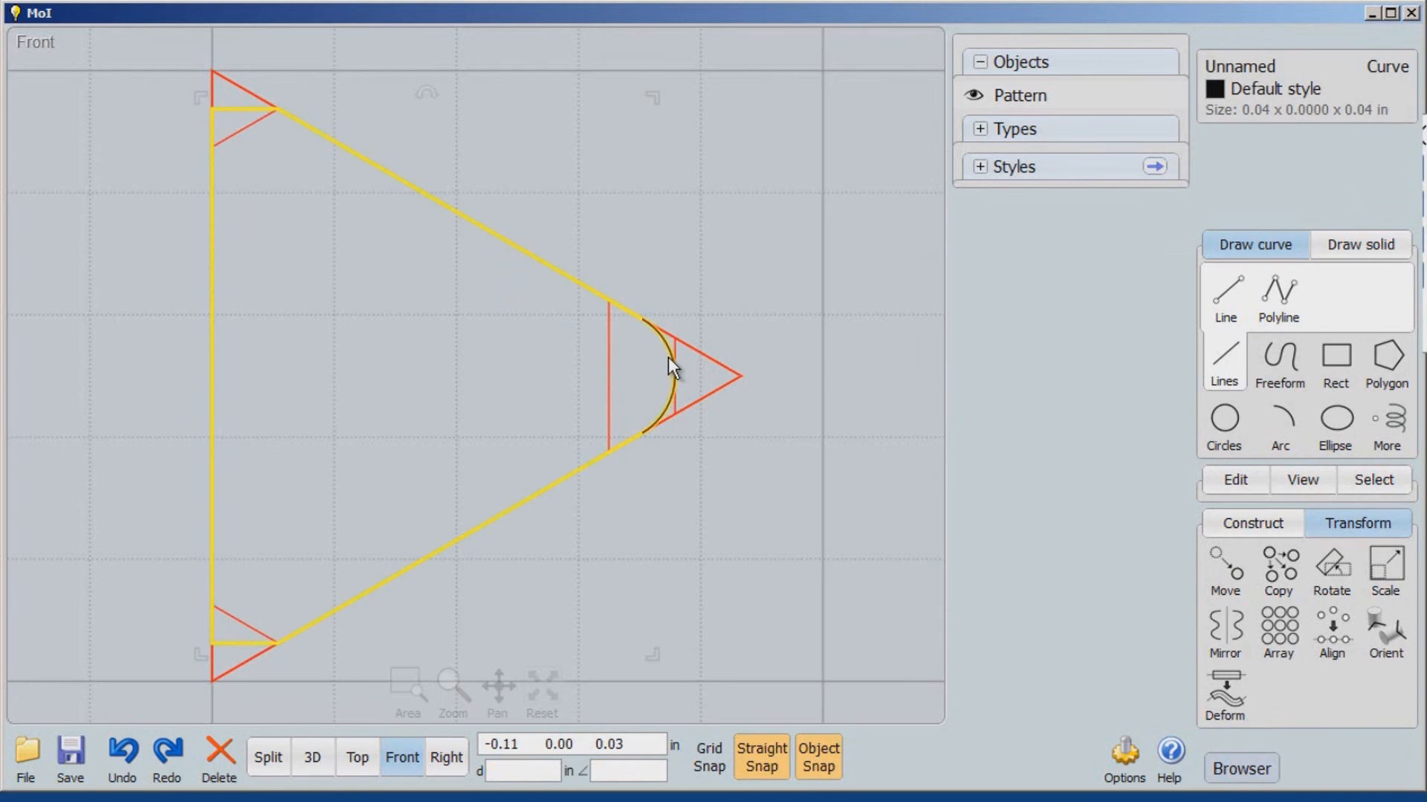
pyautogui.moveTo(672, 362)
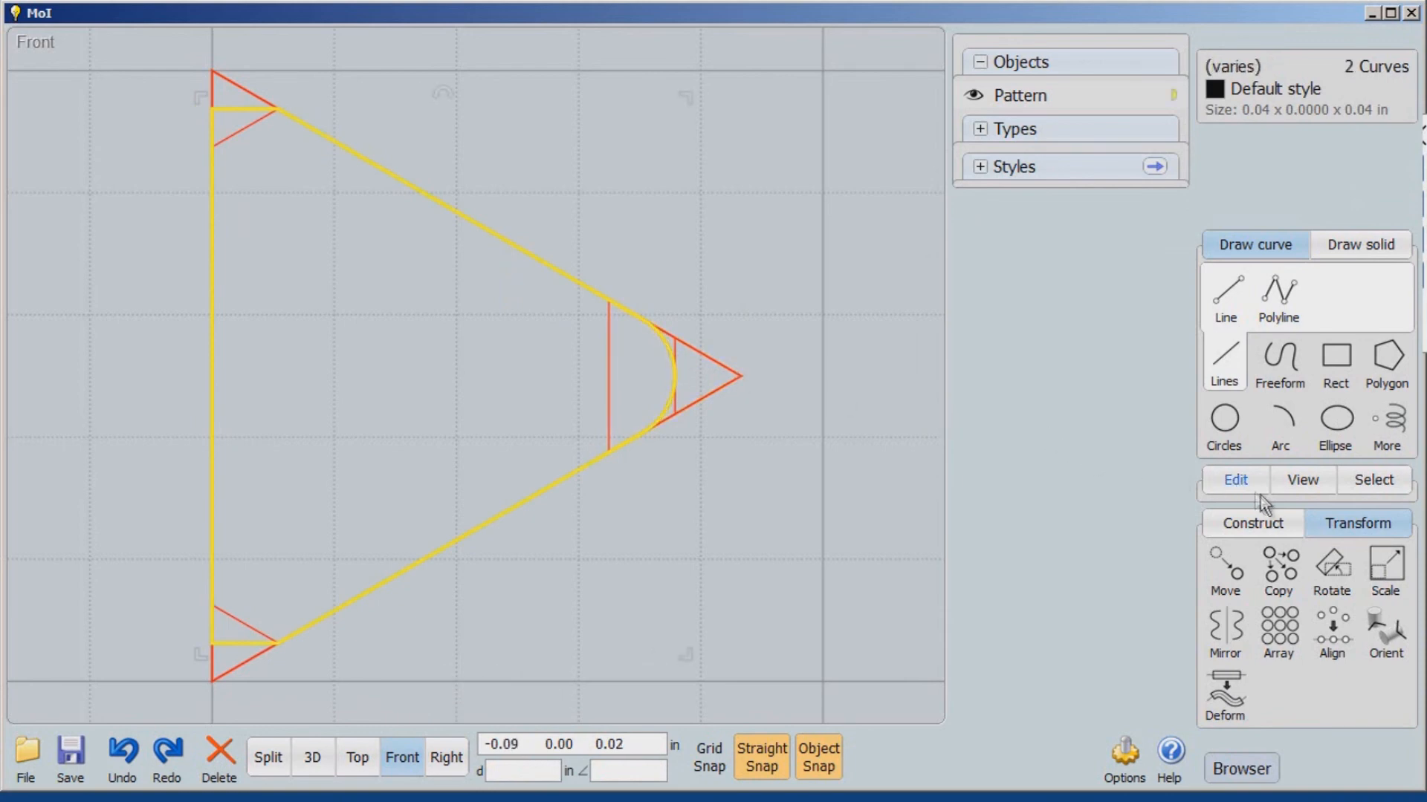
# - Open the Edit tab to reach the Objects panel for hiding Pattern
pyautogui.click(1235, 480)
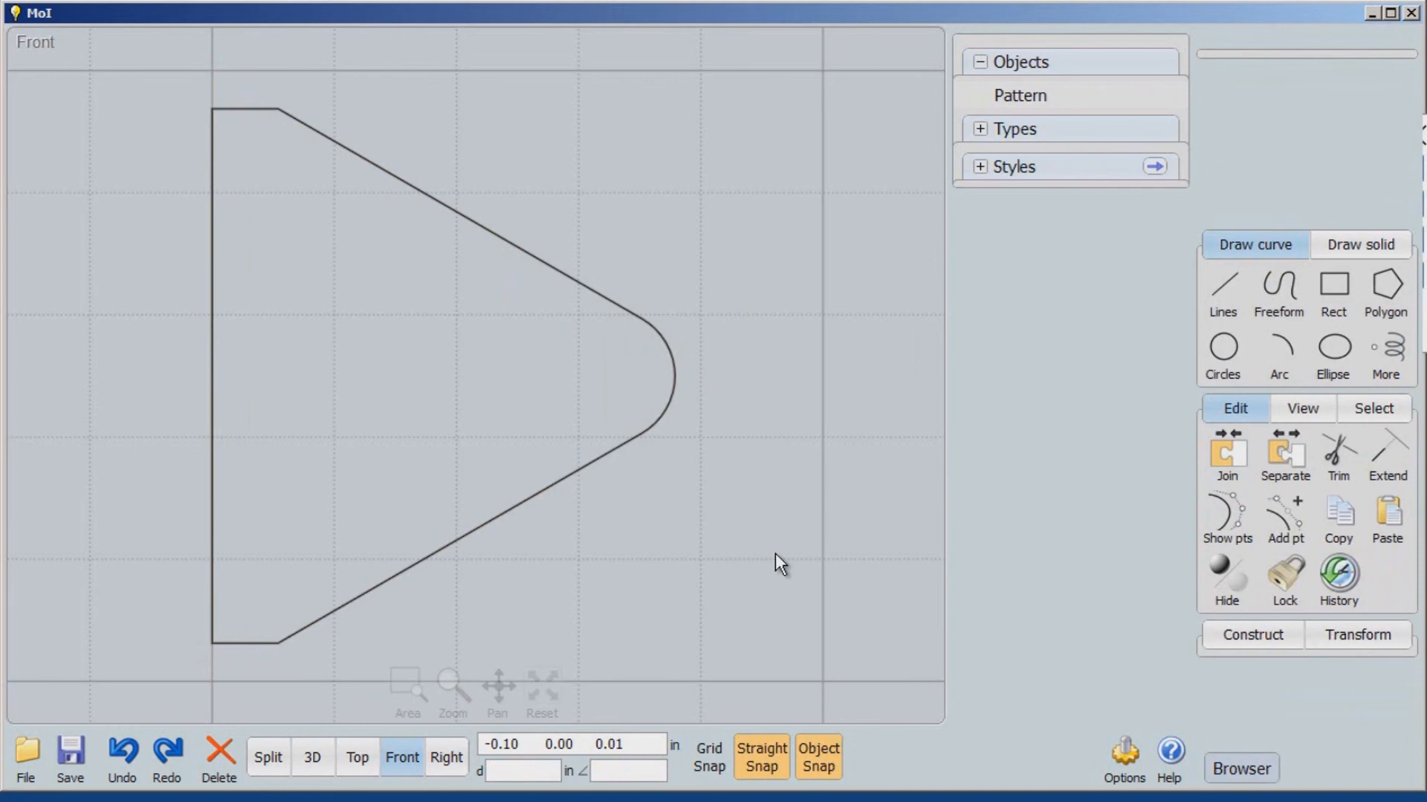
pyautogui.moveTo(759, 634)
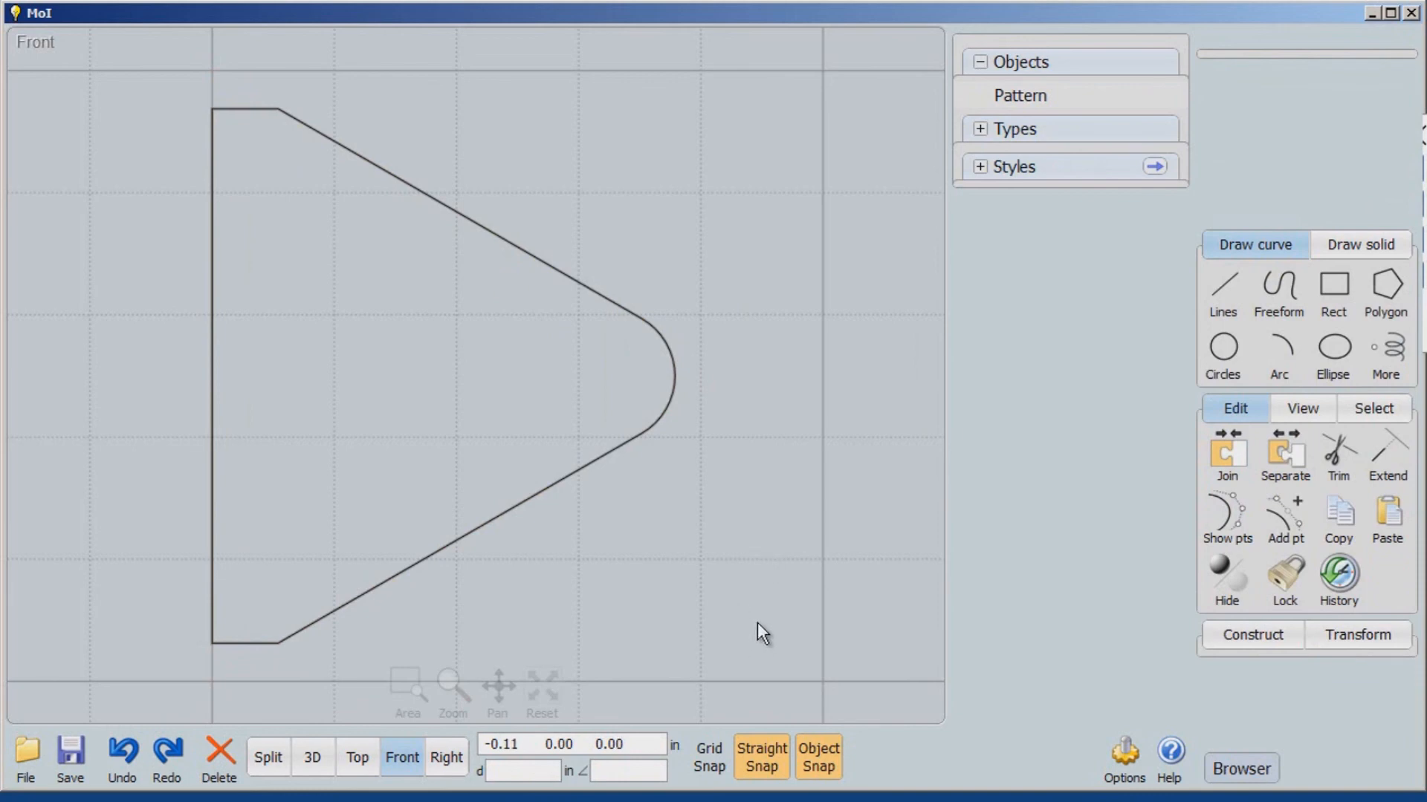
# - Draw a vertical polyline from the top flat's end to the bottom flat's end
pyautogui.click(1221, 287)
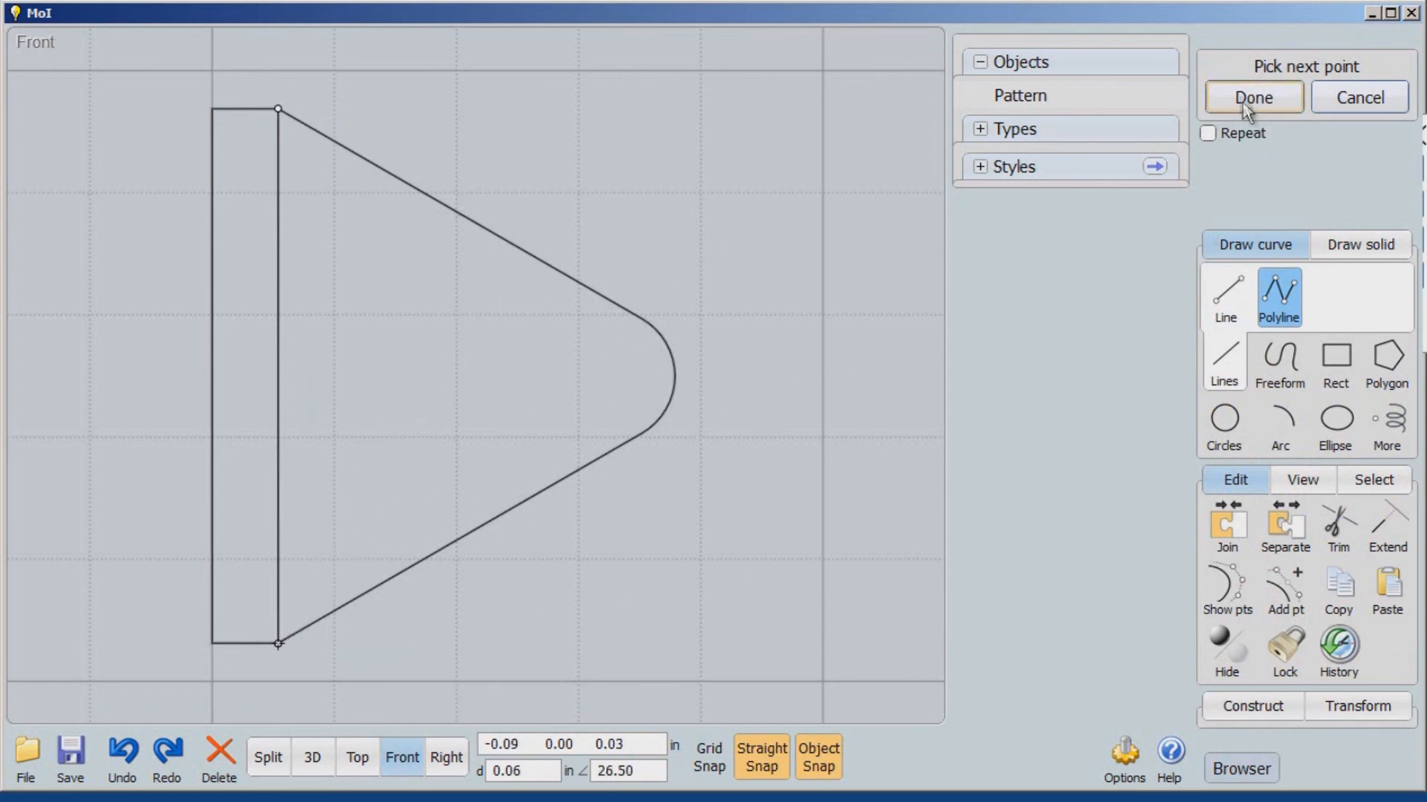
pyautogui.click(1252, 97)
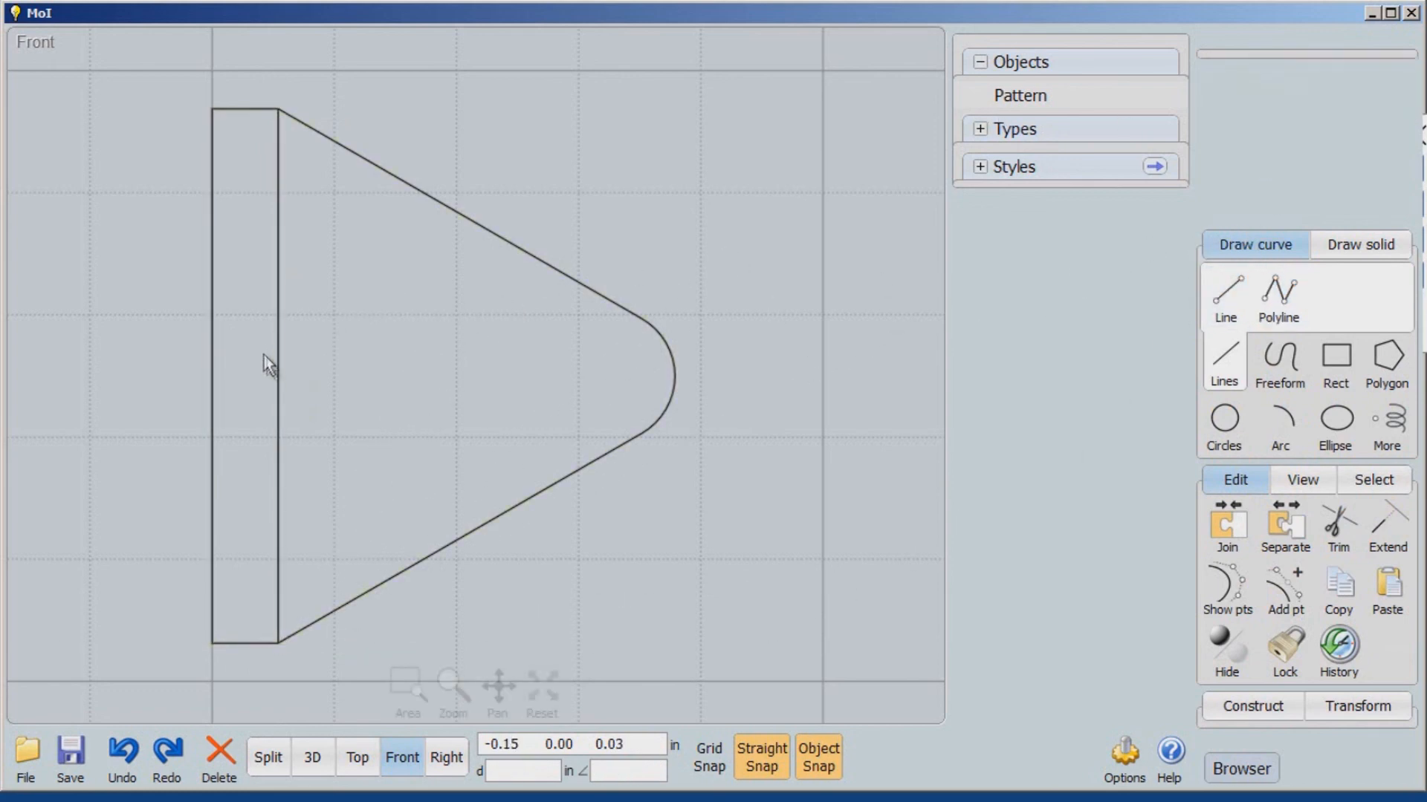
# - Draw a horizontal centre line from the shank's left-edge midpoint to the inner vertical line
pyautogui.click(1224, 296)
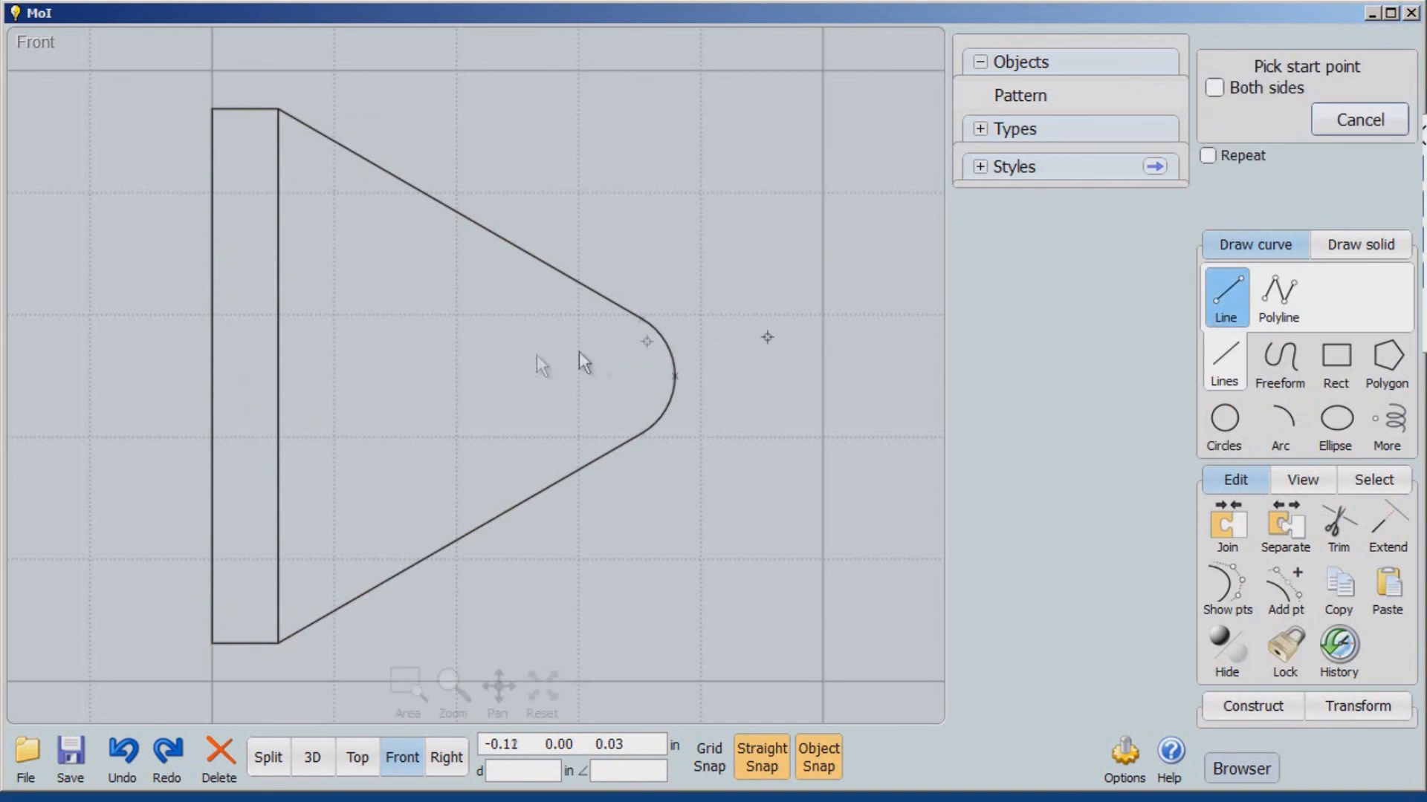
pyautogui.moveTo(215, 377)
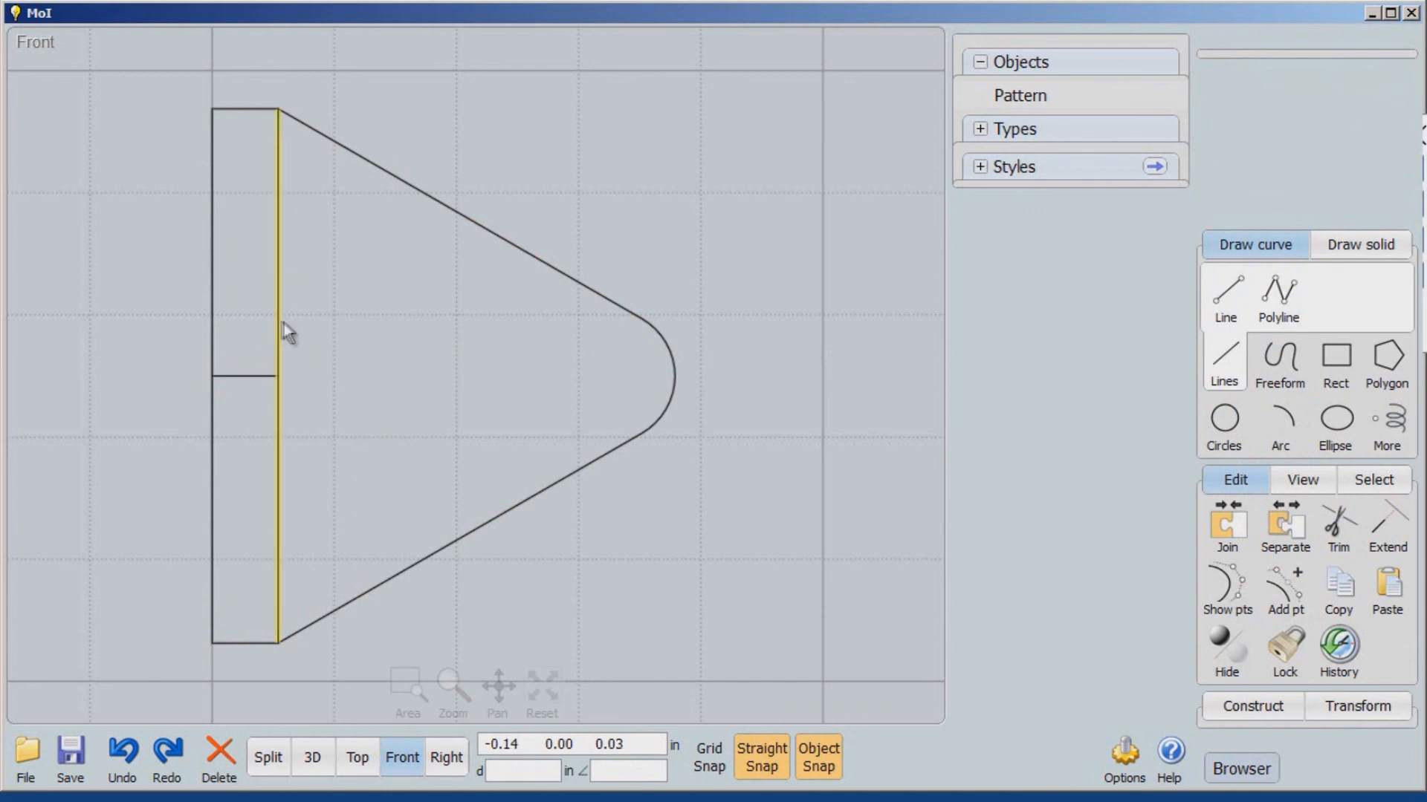
pyautogui.click(273, 378)
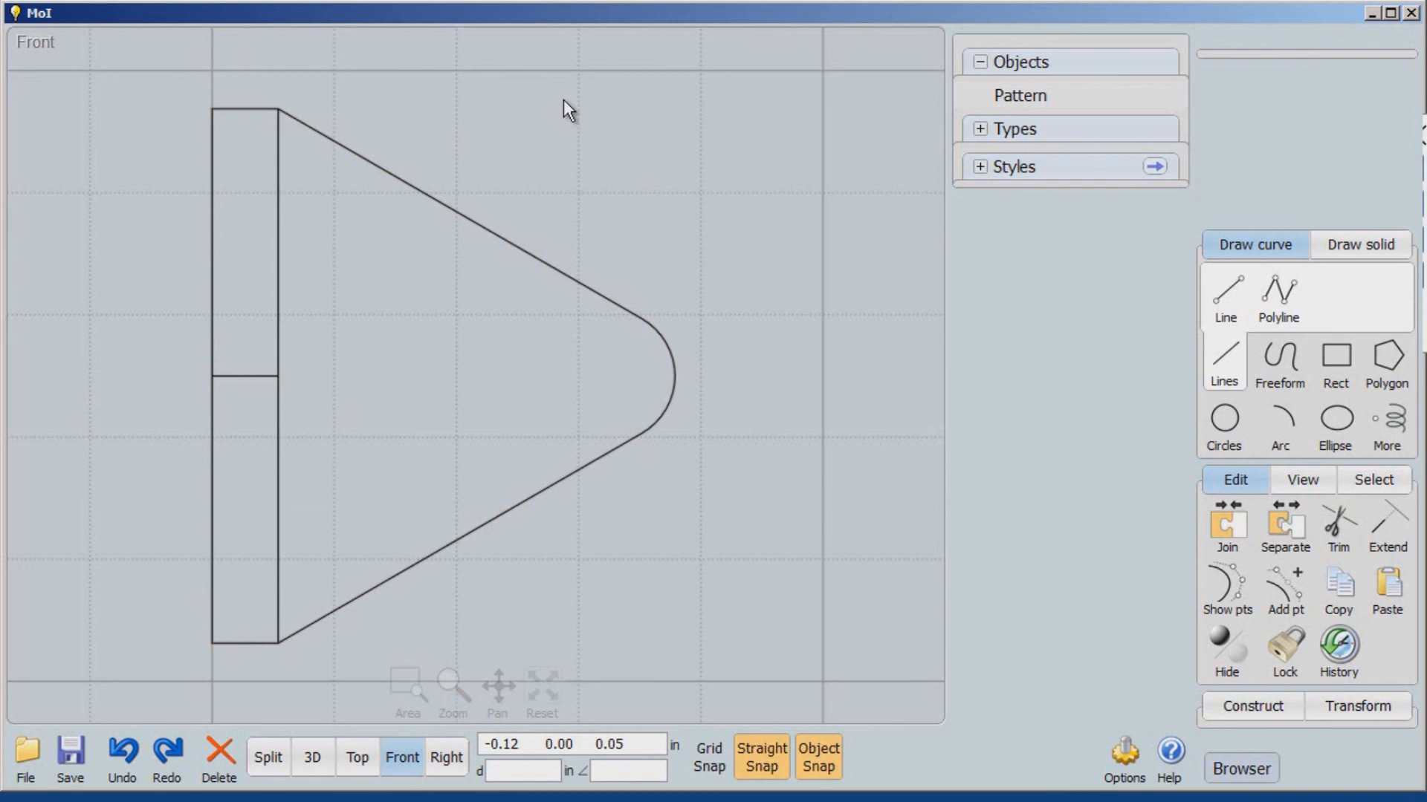
pyautogui.moveTo(657, 66)
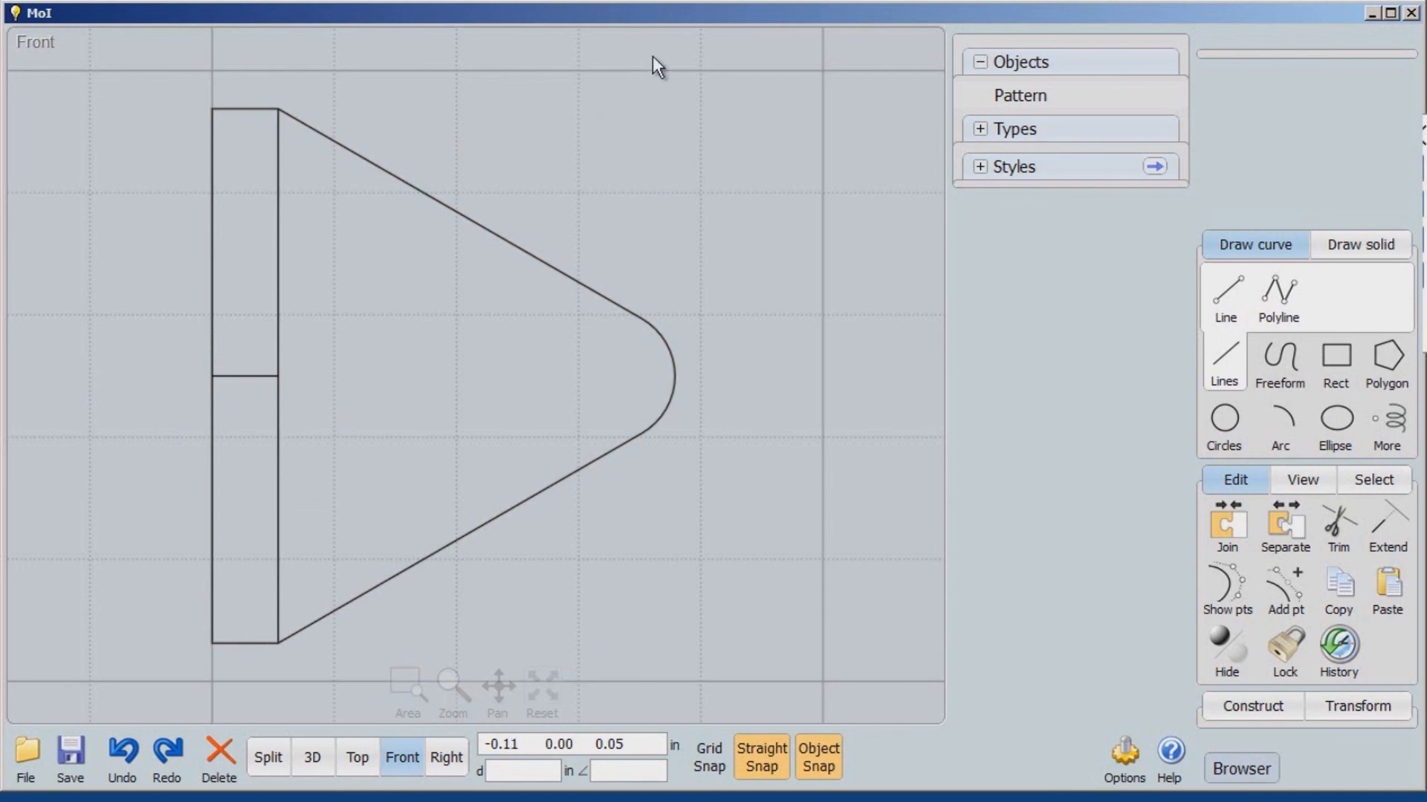